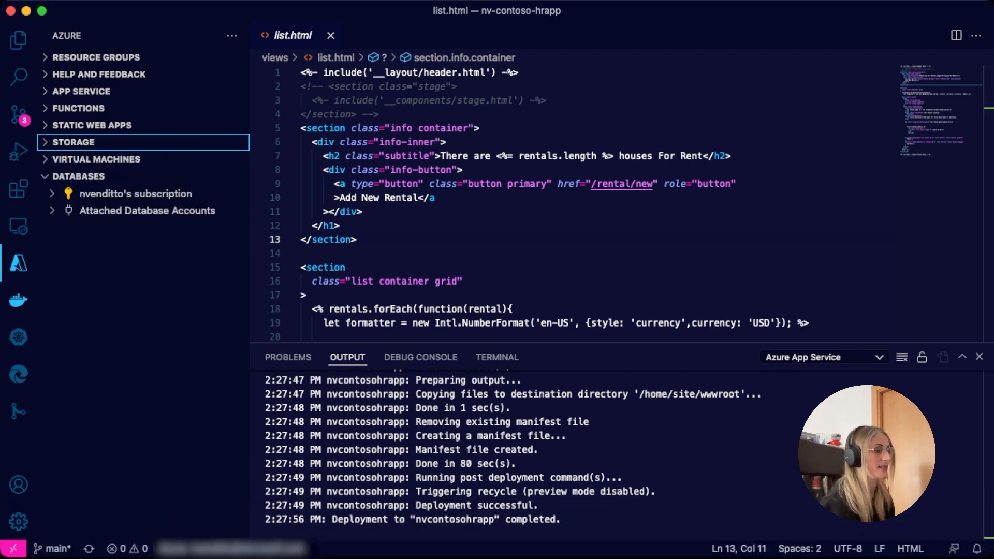
pyautogui.moveTo(18, 300)
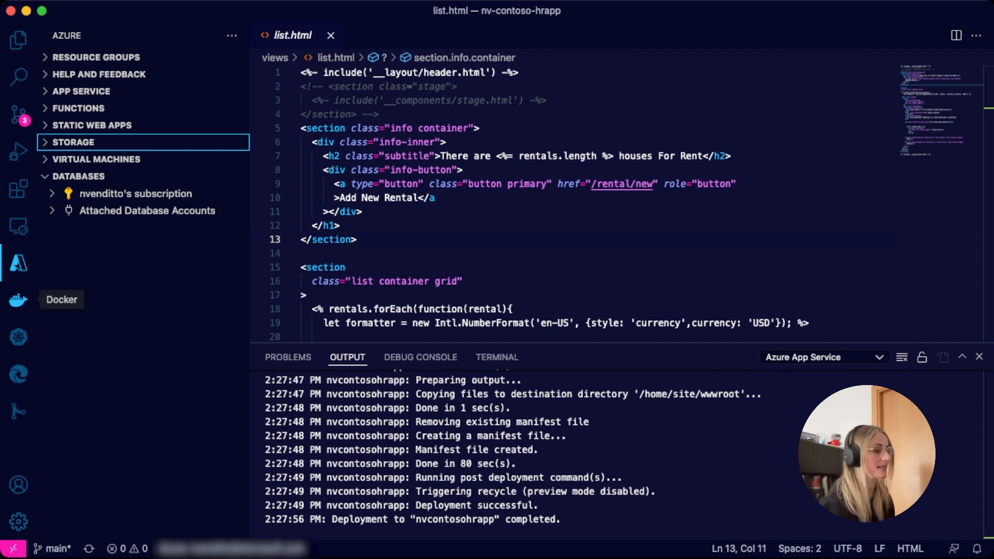
pyautogui.moveTo(18, 262)
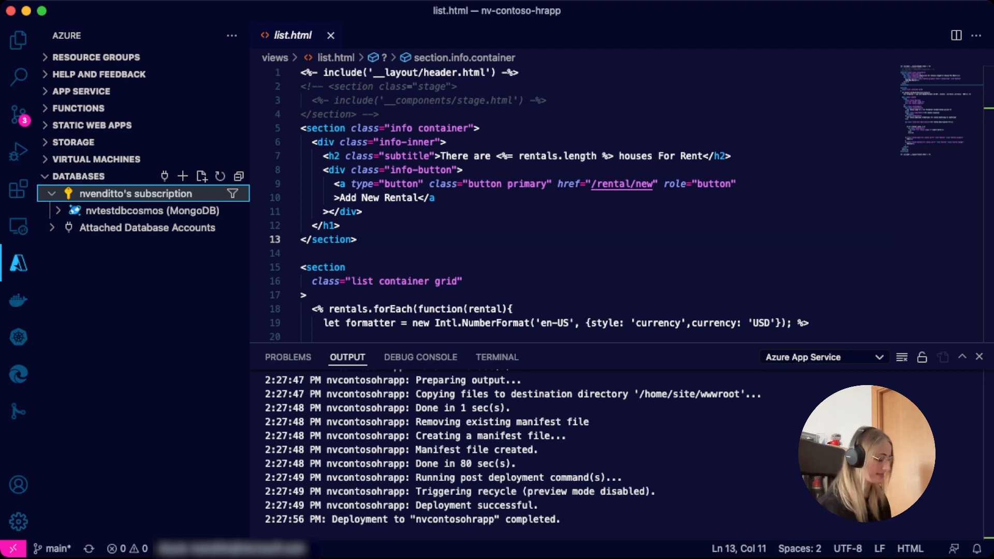
# Start Azure Databases: Create Server and choose Azure Cosmos DB for MongoDB API.
pyautogui.press('cmd+shift+p')
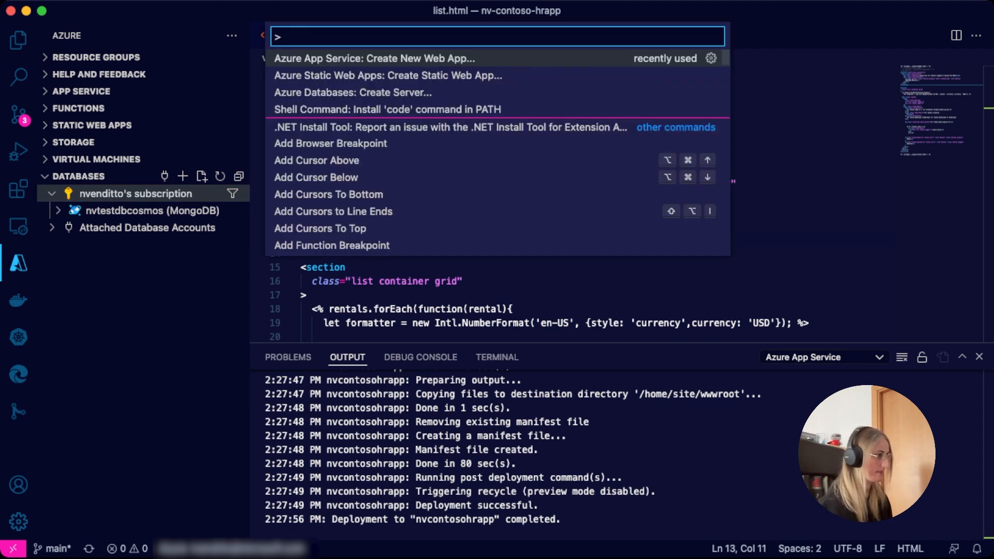
pyautogui.write('serv')
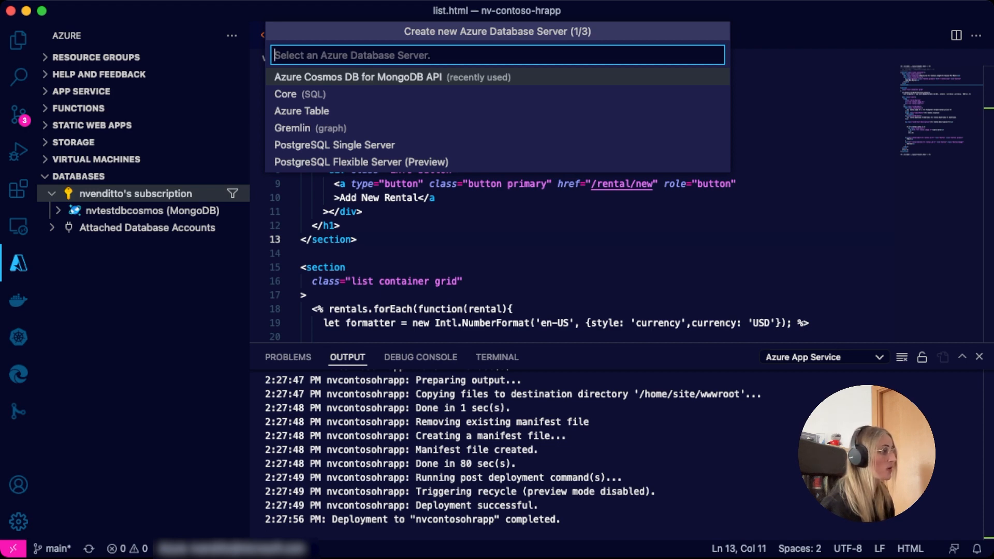
pyautogui.click(356, 77)
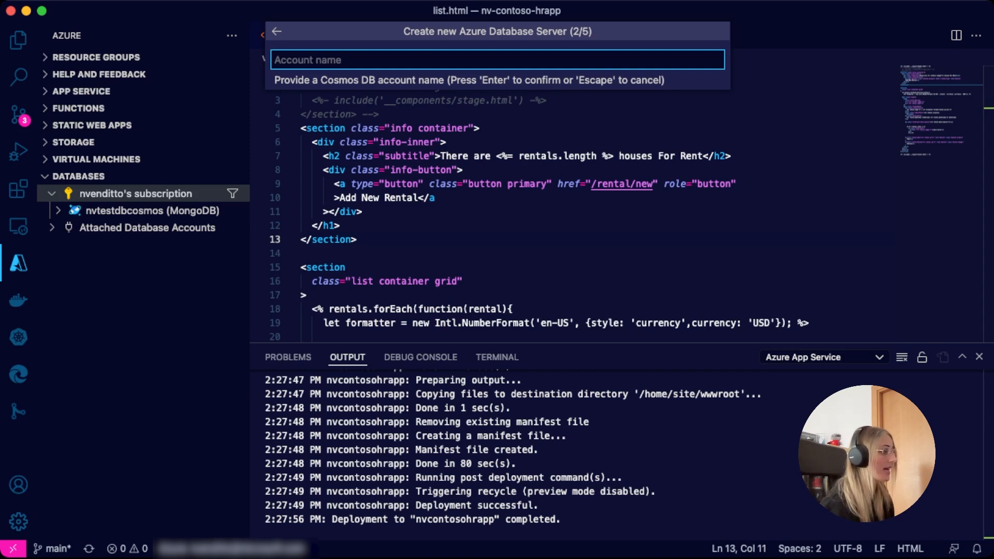
# Name the account nvcontosodatabases and choose its capacity model.
pyautogui.write('n')
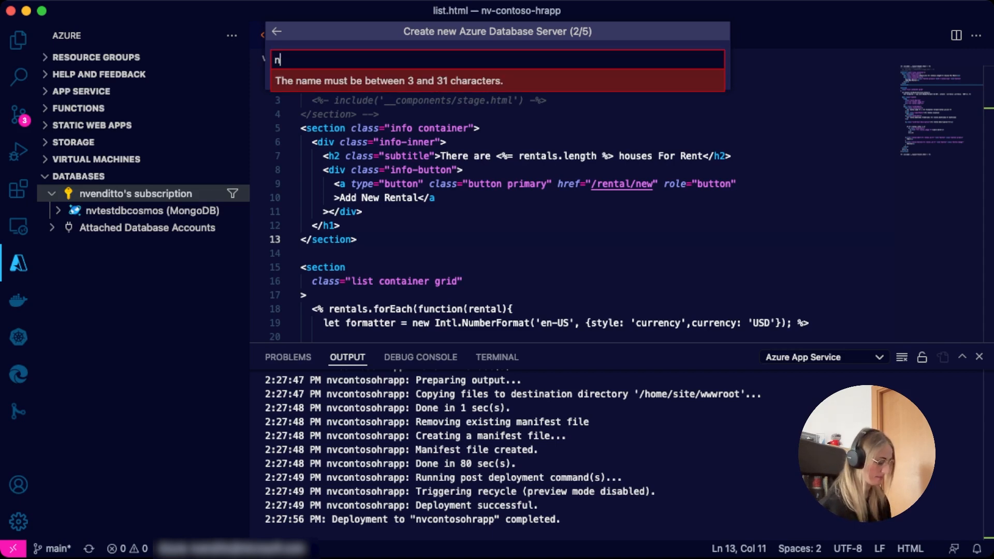
pyautogui.write('vcont')
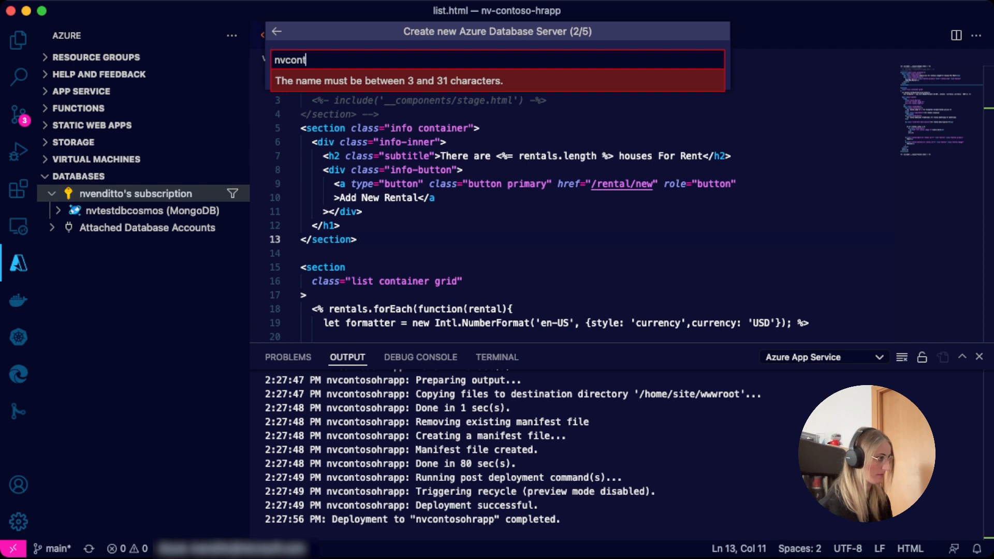
pyautogui.write('osodatabas')
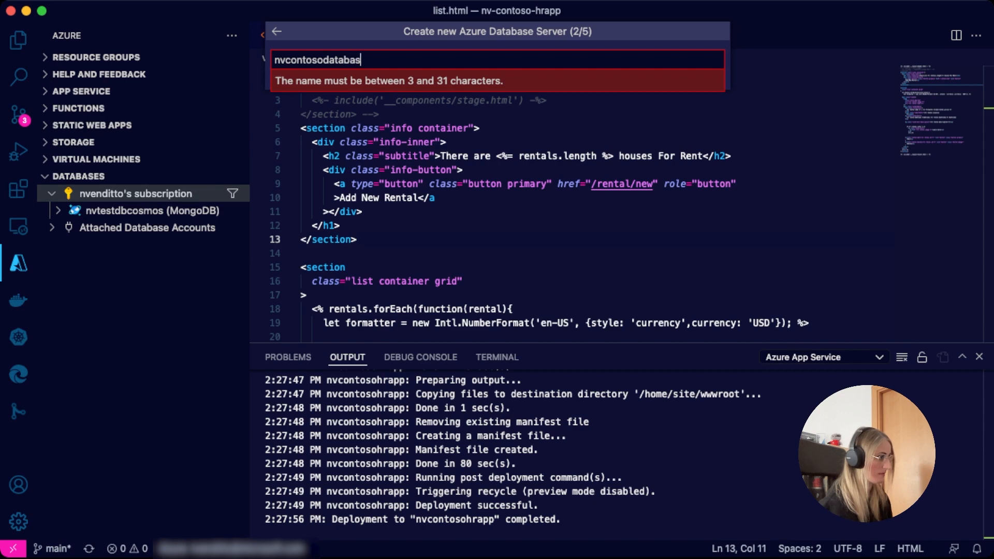
pyautogui.press('Return')
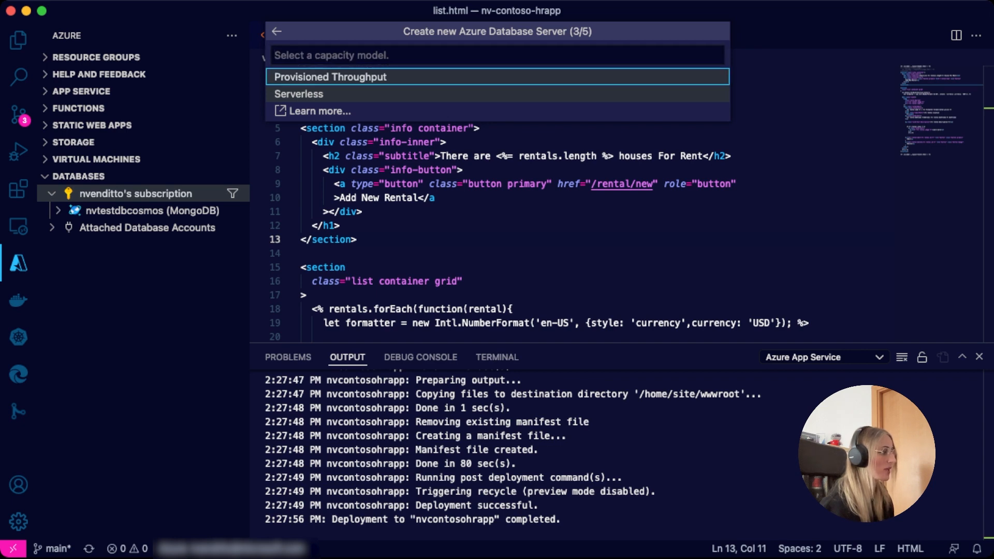
pyautogui.click(329, 76)
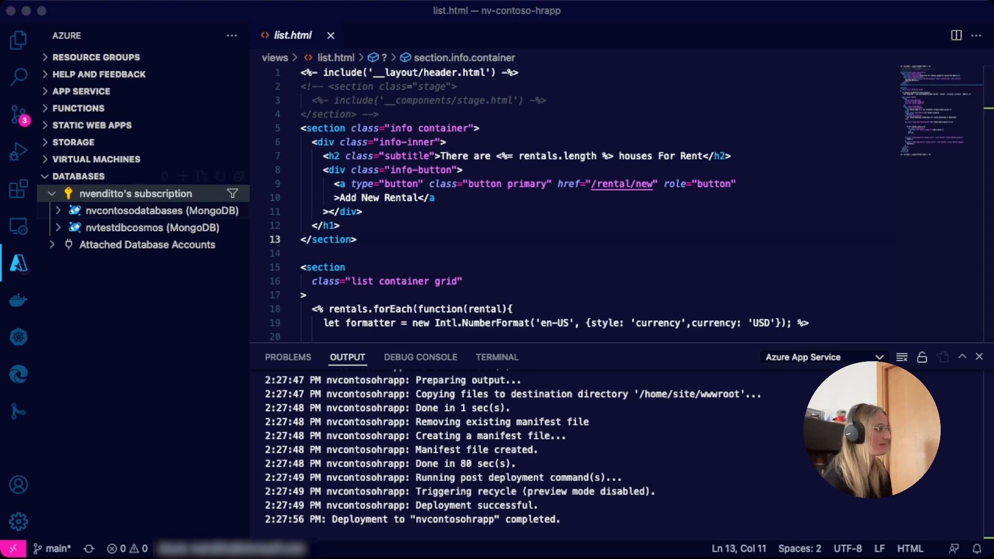
# Create a database named nvcontosoappdb in the nvcontosodatabases account.
pyautogui.click(163, 210)
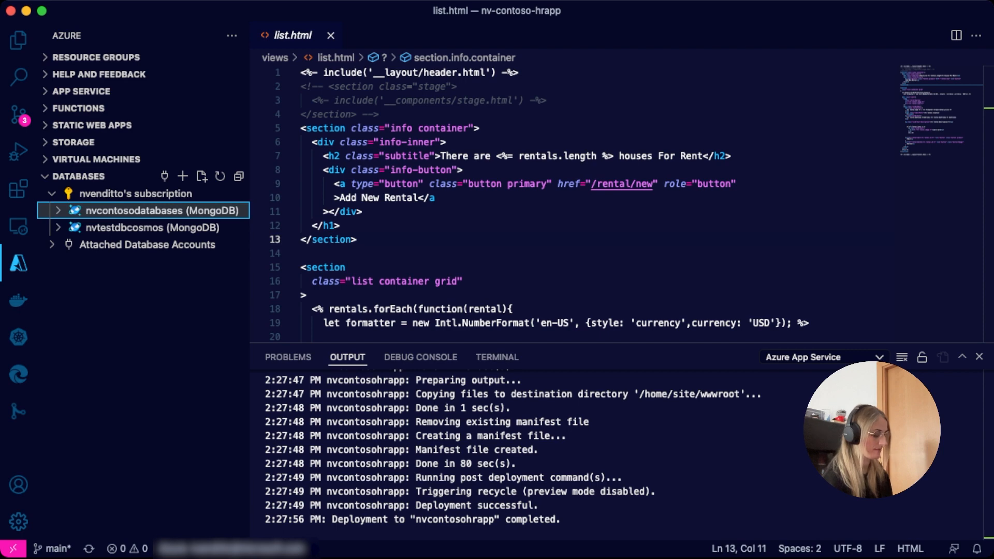
pyautogui.write('databae')
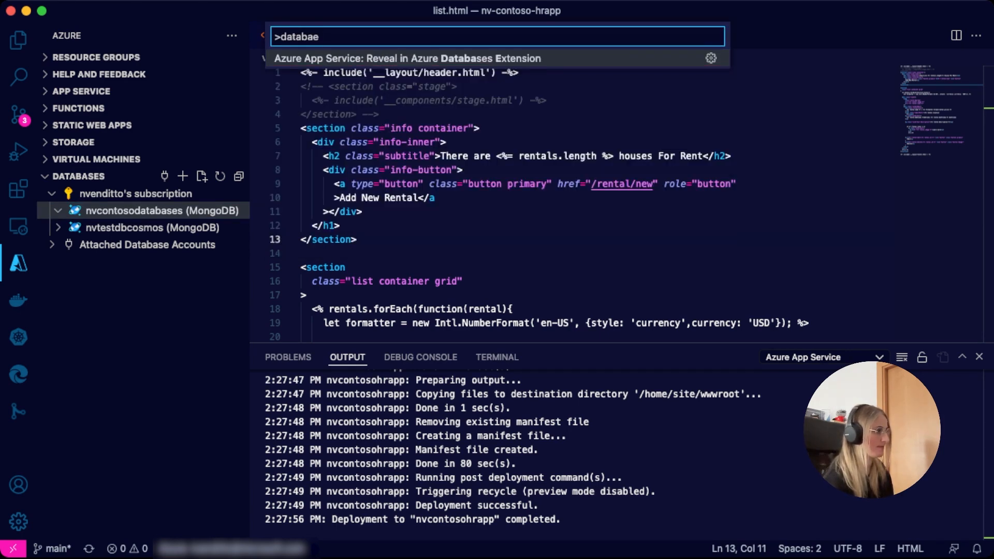
pyautogui.write('s')
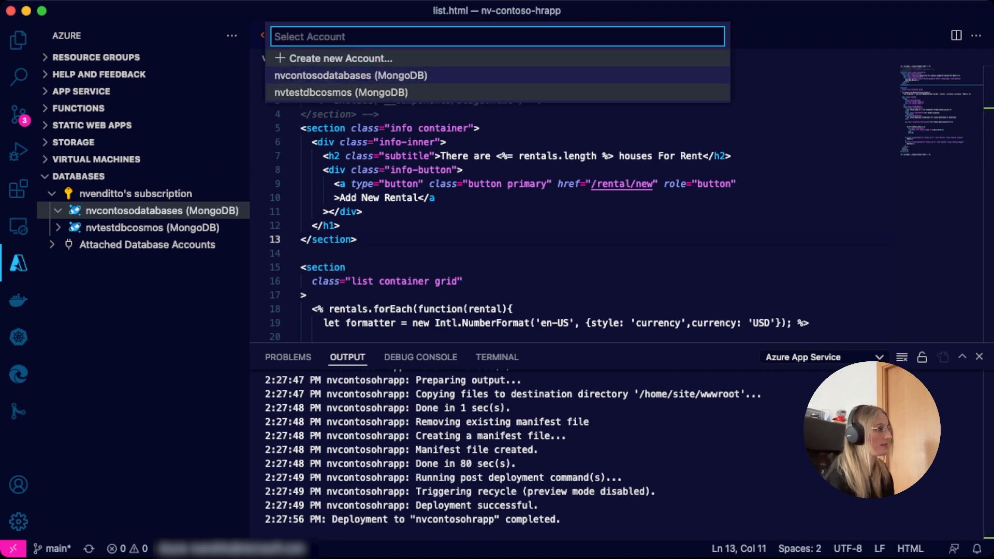
pyautogui.click(349, 74)
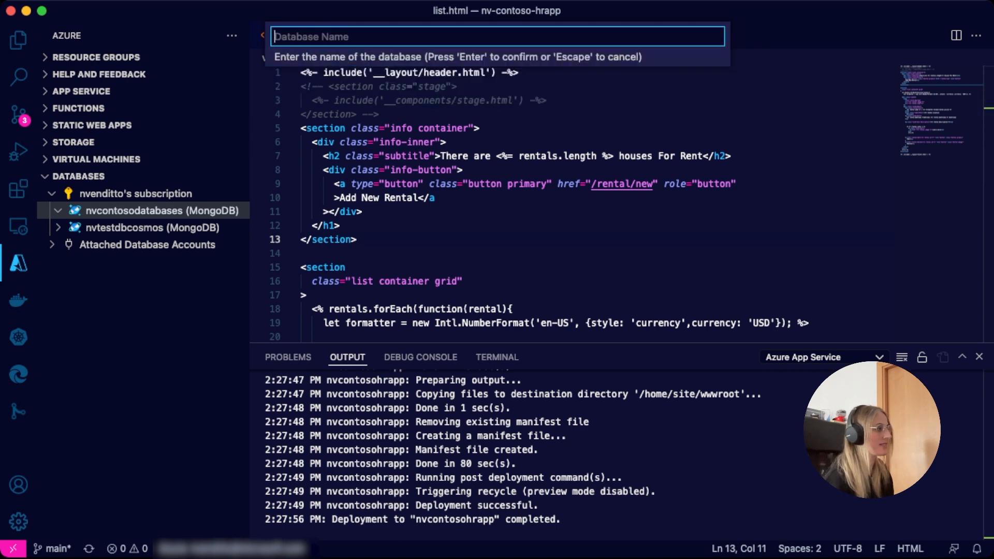
pyautogui.press('Return')
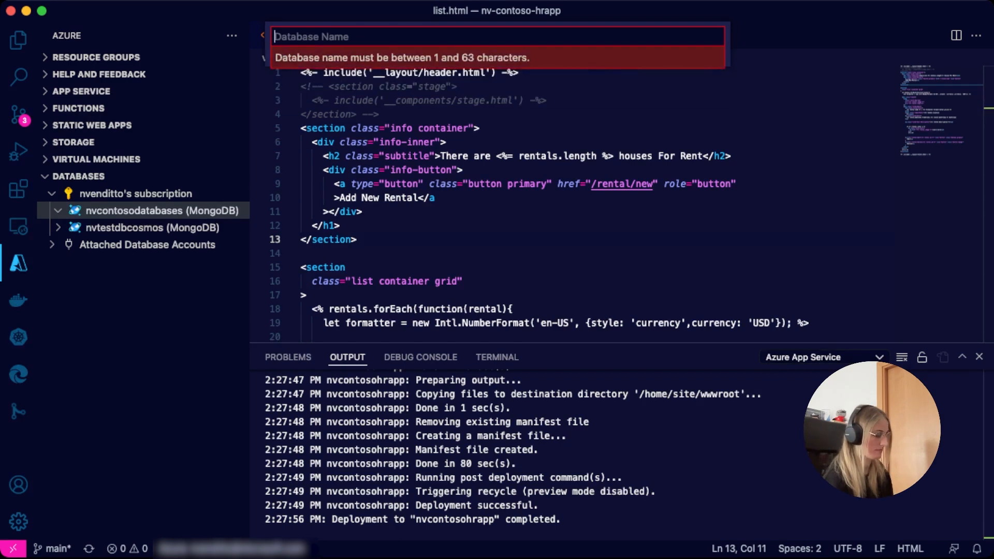
pyautogui.write('nvcontoso')
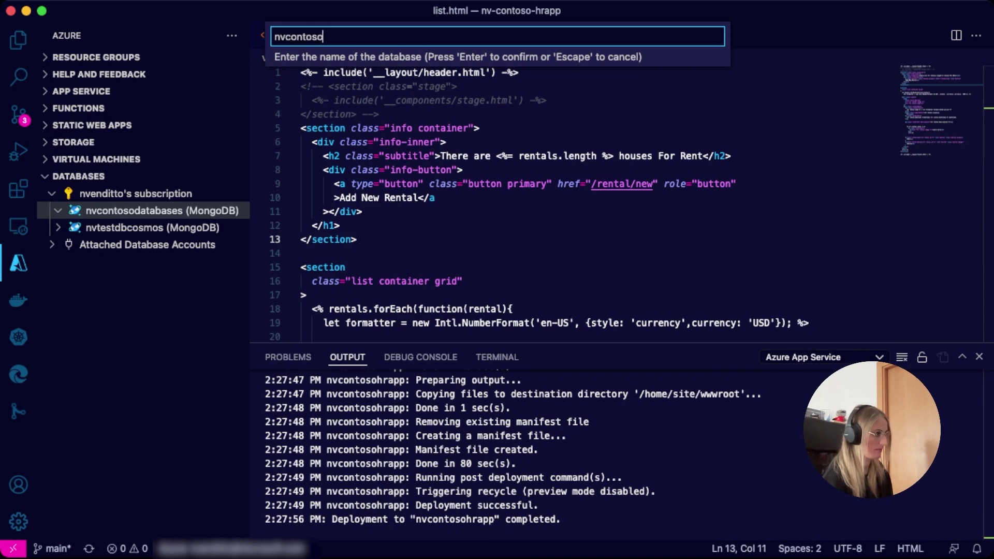
pyautogui.write('appdb')
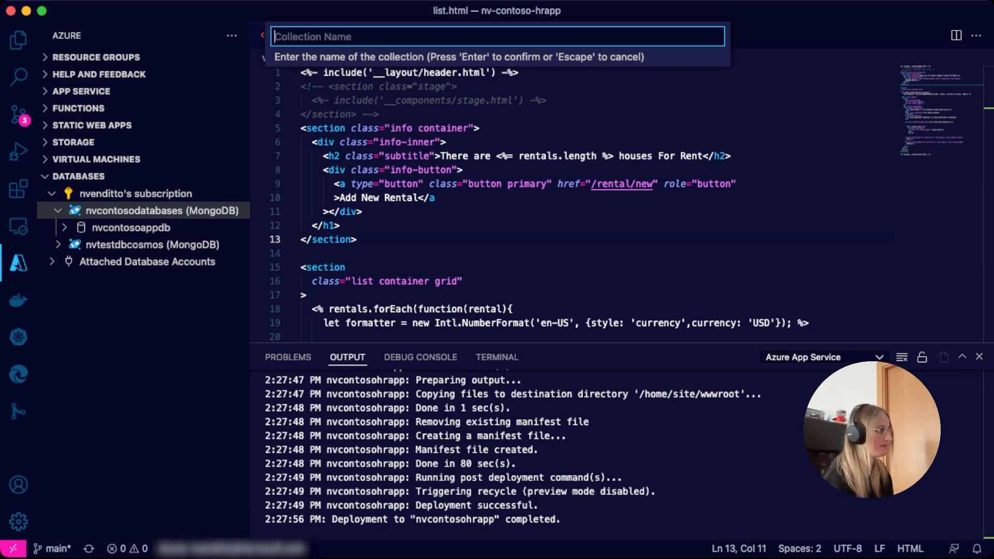
# Name the new collection listings inside nvcontosoappdb.
pyautogui.click(131, 227)
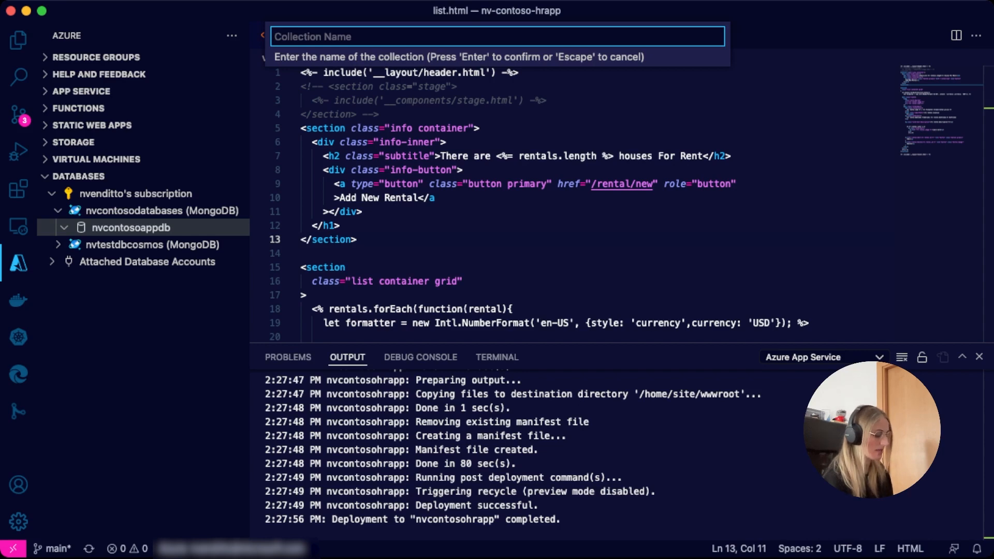
pyautogui.write('list')
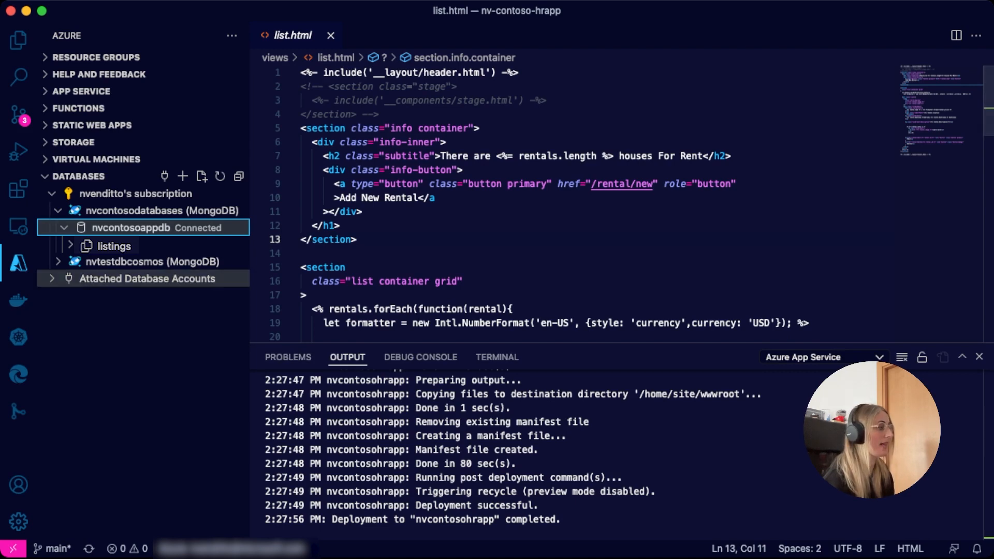
# Show the project files and view the .env.sample settings file.
pyautogui.click(18, 40)
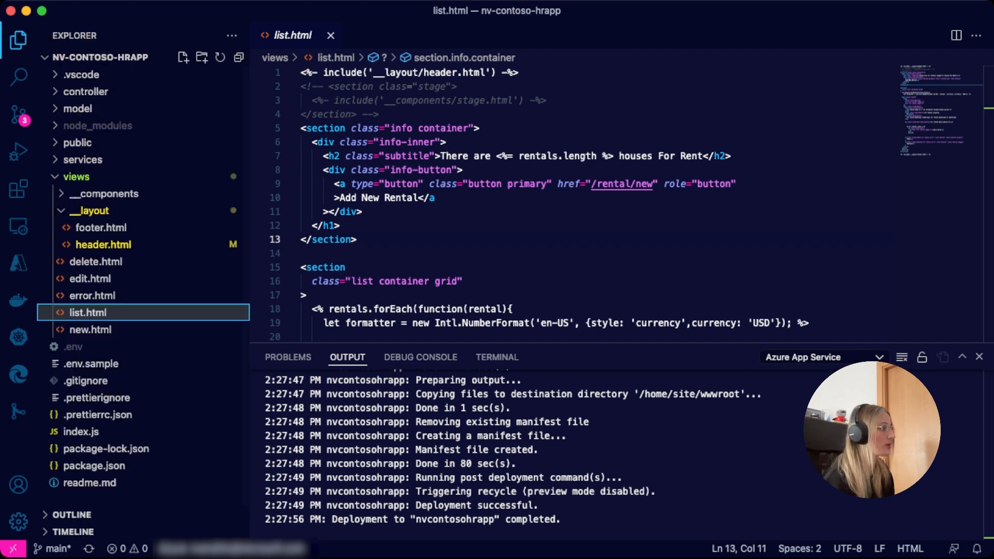
pyautogui.click(76, 176)
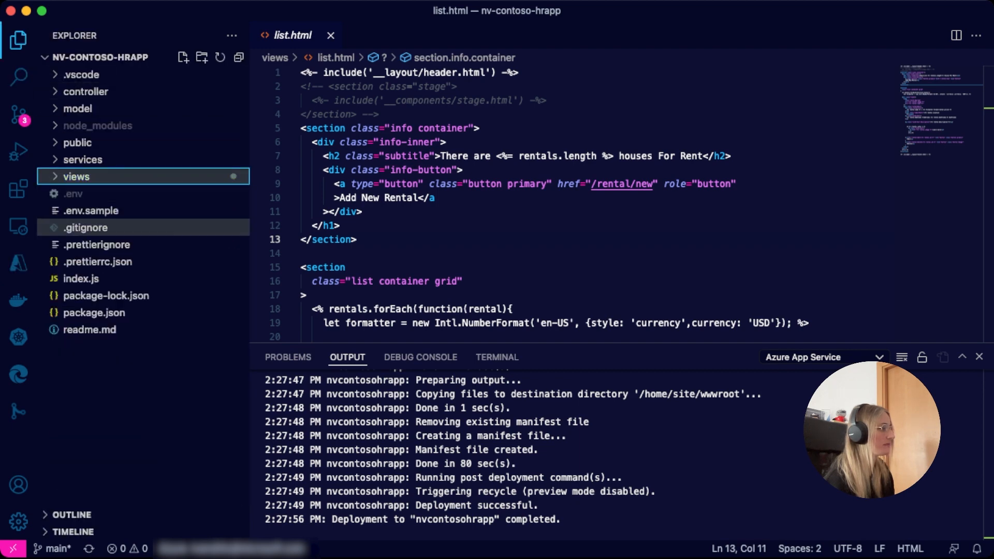
pyautogui.click(19, 263)
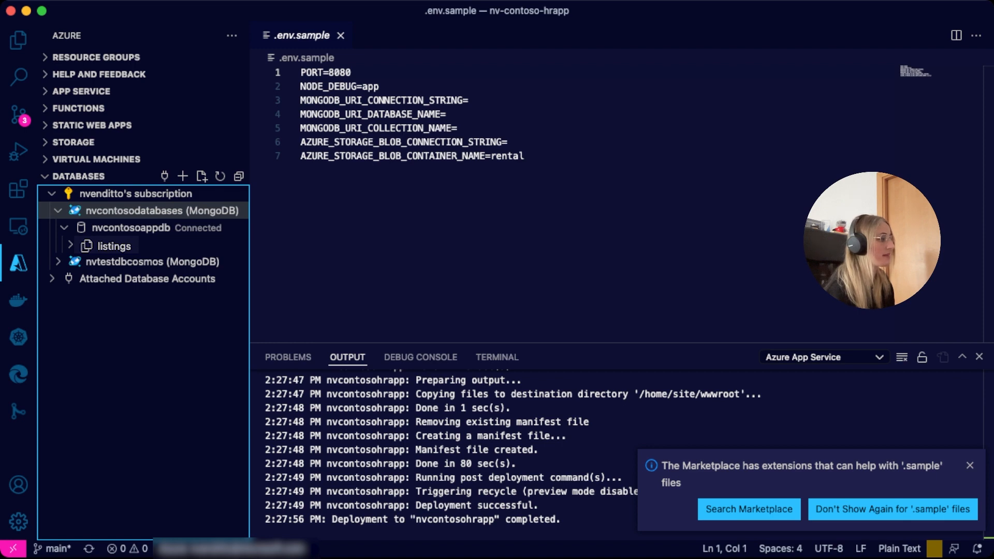
# Copy the nvcontosodatabases account's connection string.
pyautogui.rightClick(155, 210)
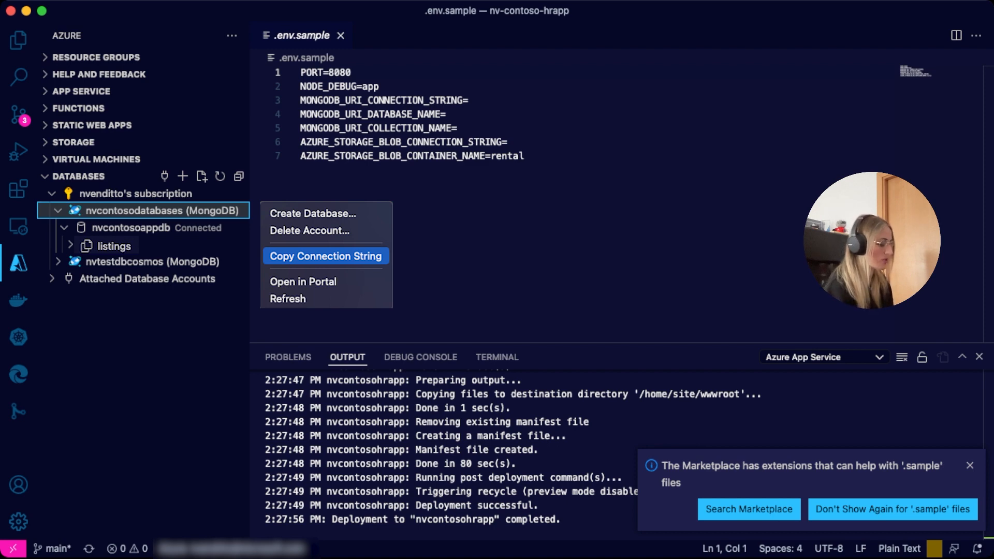
pyautogui.click(324, 255)
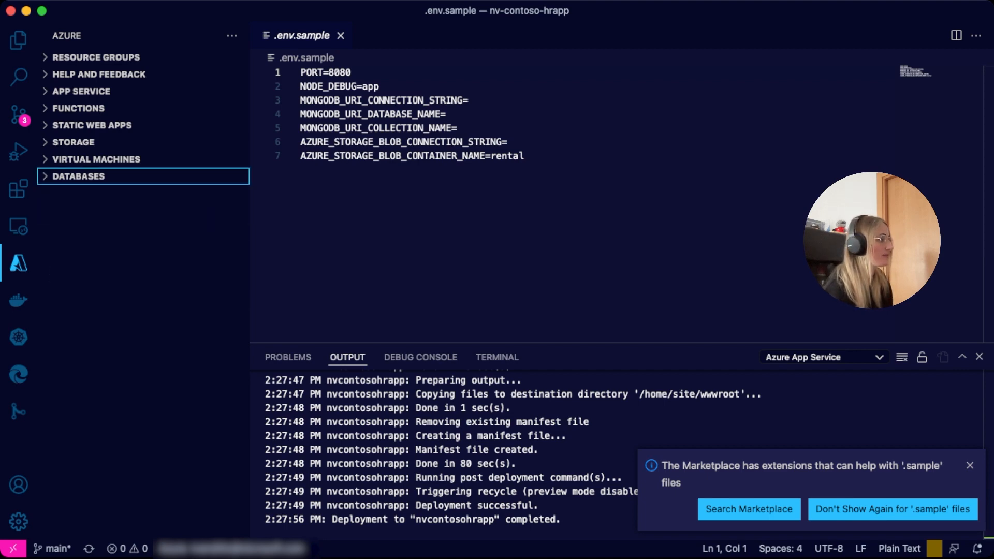
# List the subscription's storage accounts in the Azure view.
pyautogui.click(74, 142)
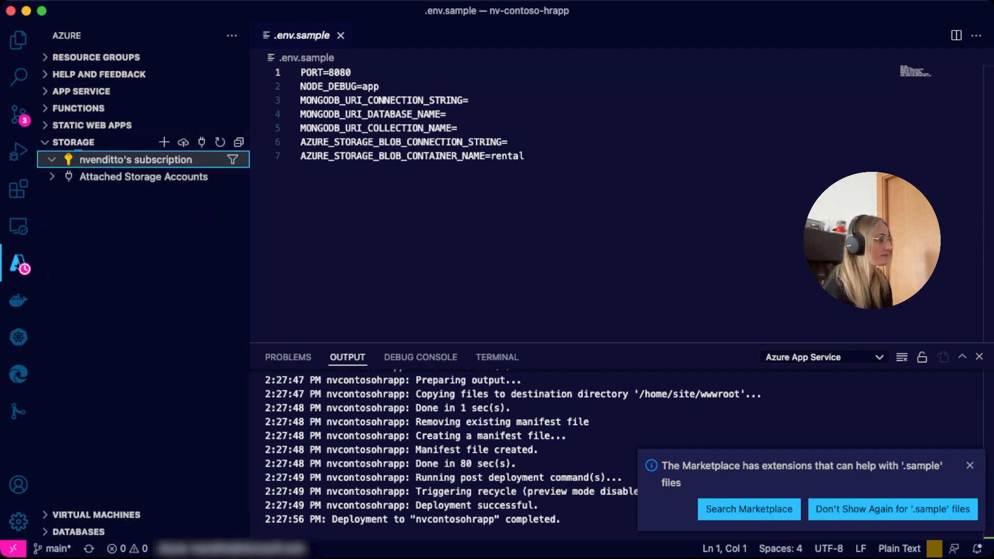
pyautogui.click(133, 159)
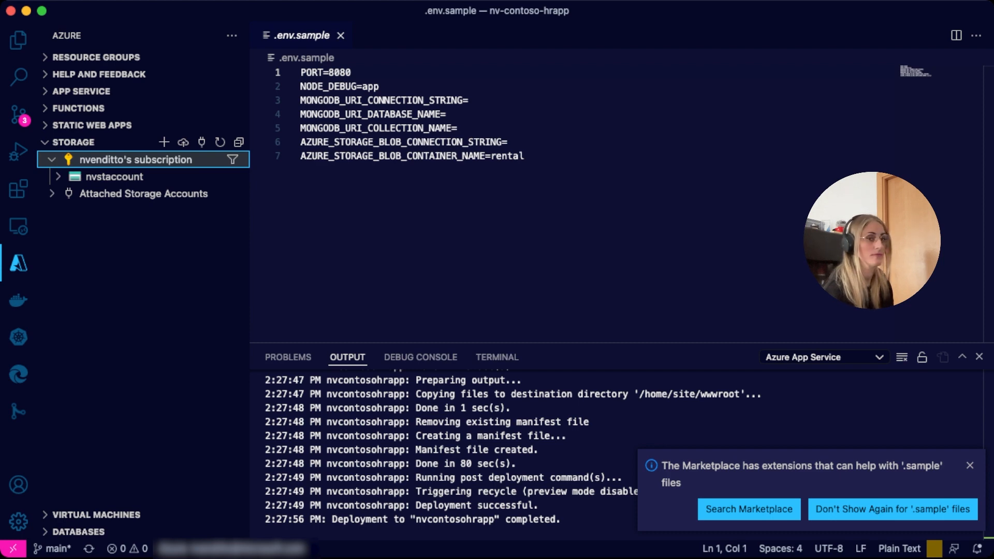
pyautogui.write('@')
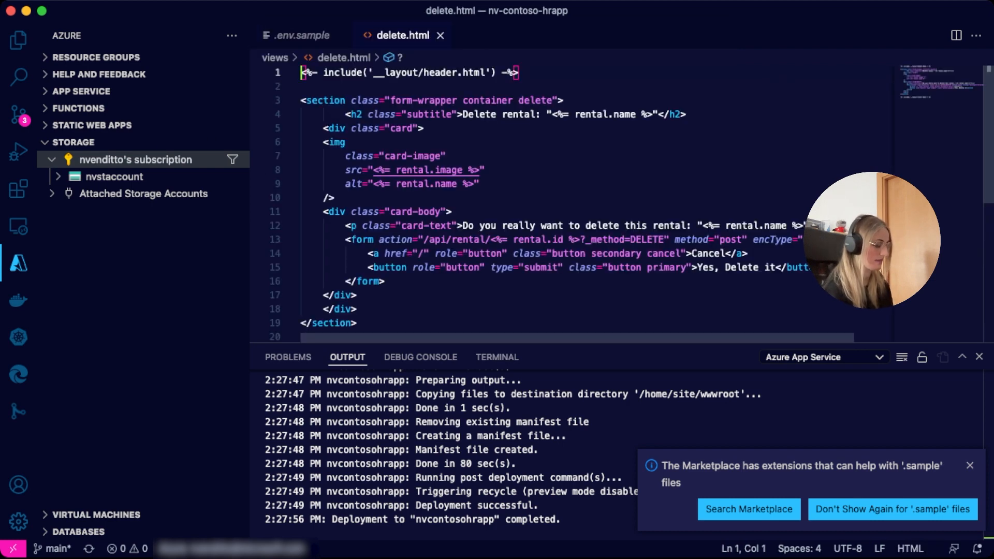
# Create a storage account named nvcontosohrstore via Azure Storage: Create Storage Account.
pyautogui.press('cmd+shift+p')
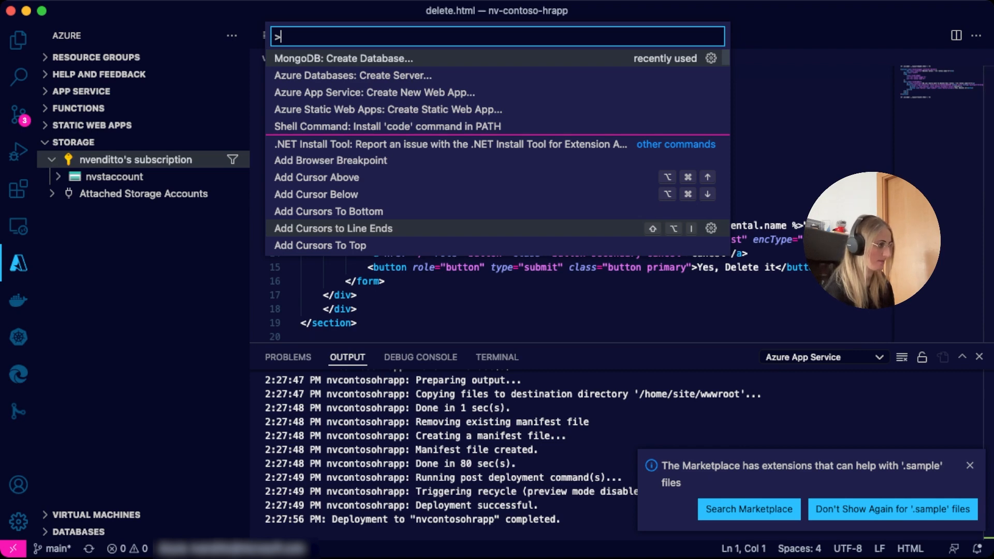
pyautogui.write('create f')
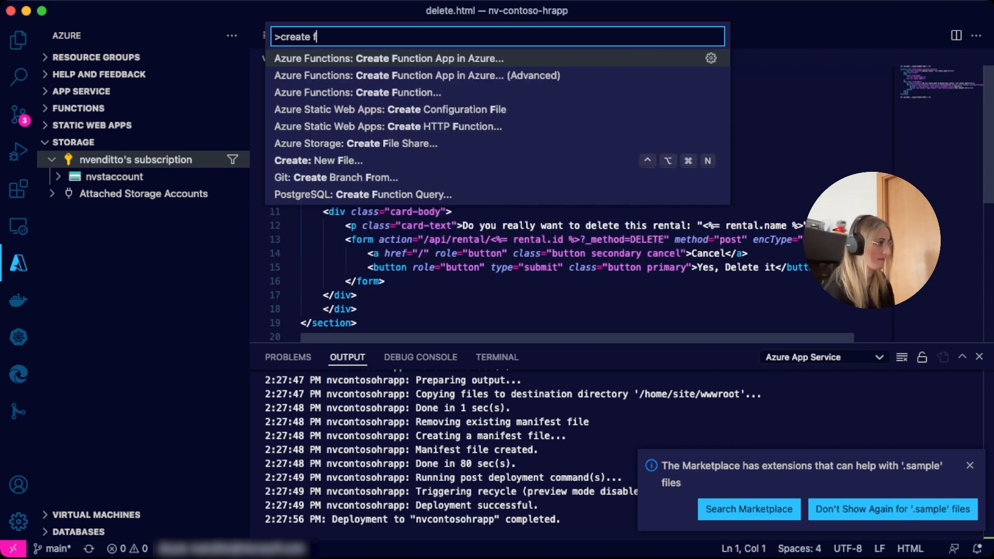
pyautogui.write('stor')
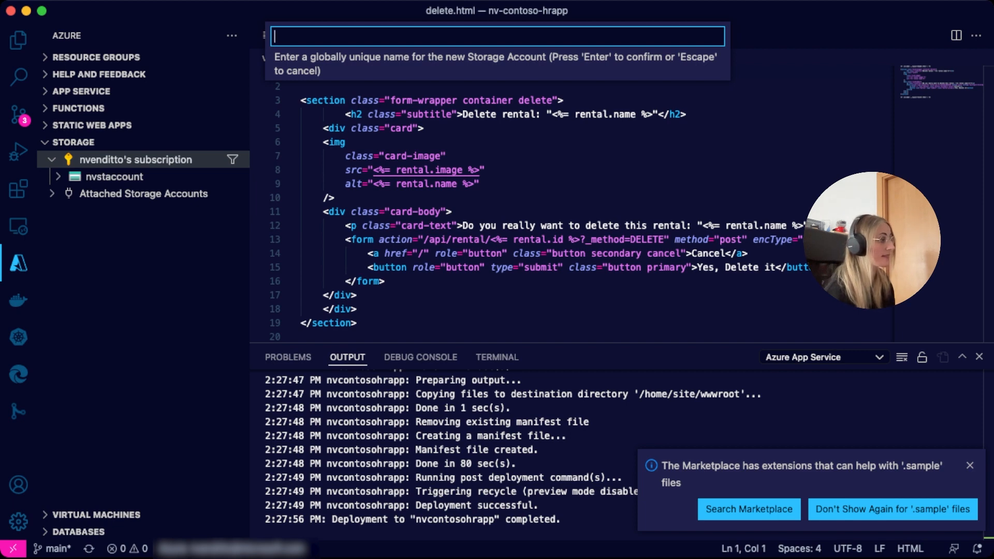
pyautogui.write('nvcontosohr')
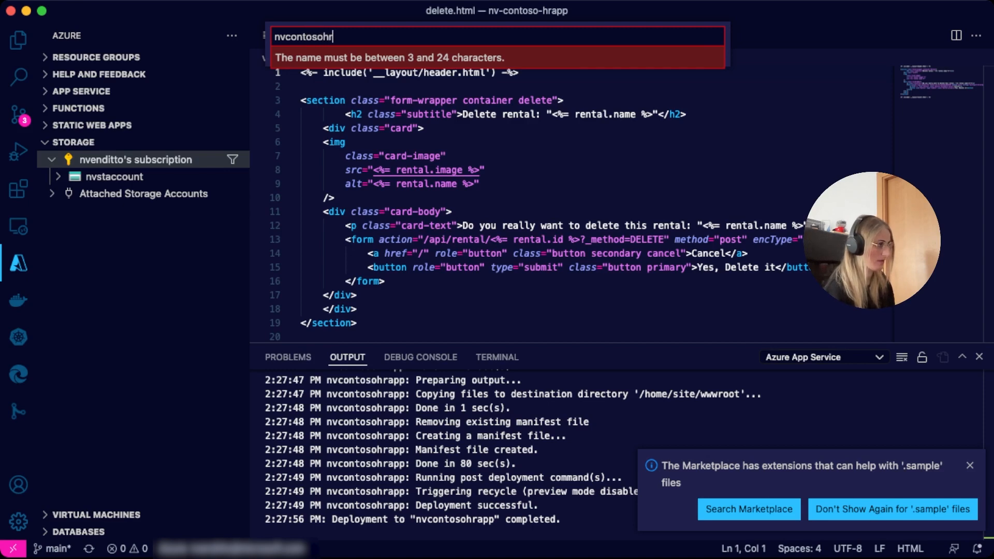
pyautogui.write('store')
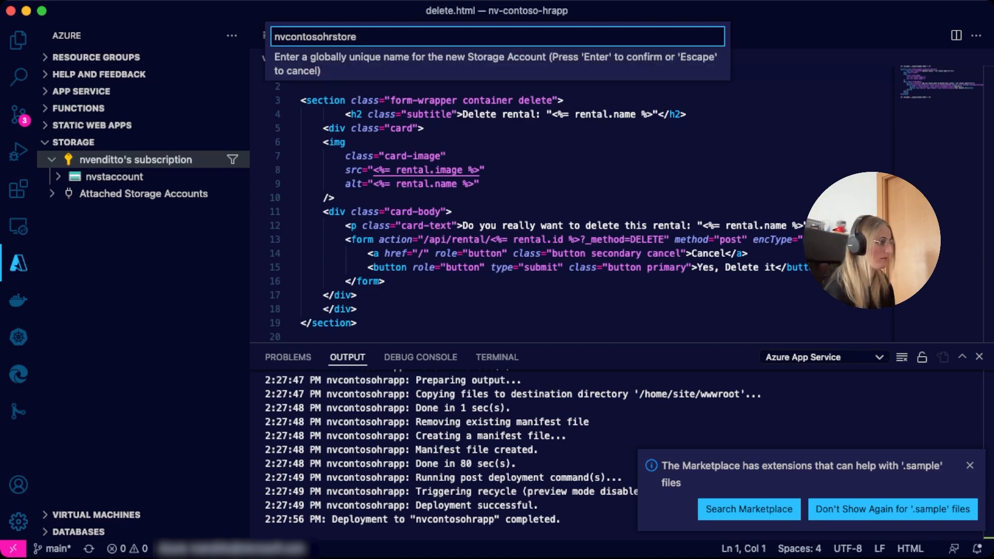
pyautogui.press('Return')
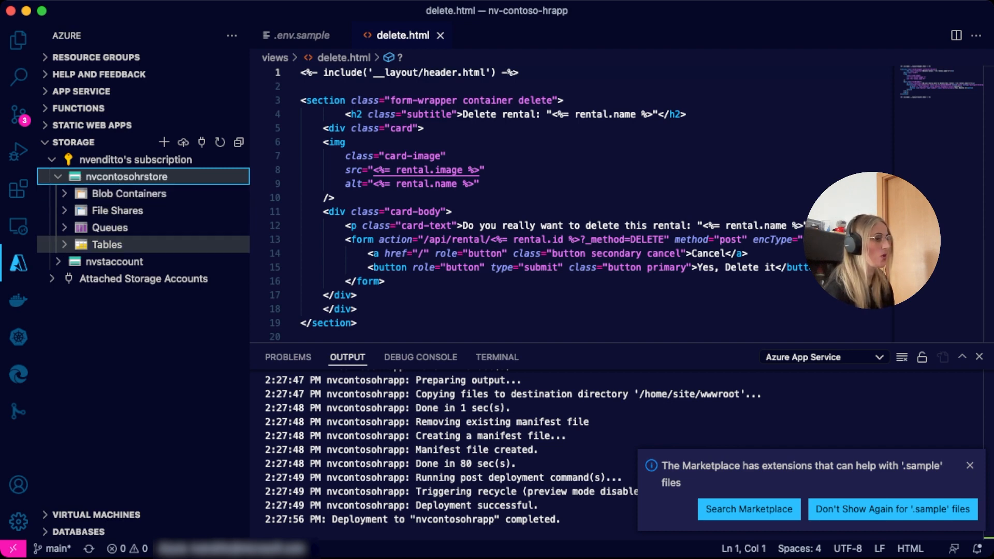
# Add a blob container named rental to nvcontosohrstore's Blob Containers.
pyautogui.click(118, 210)
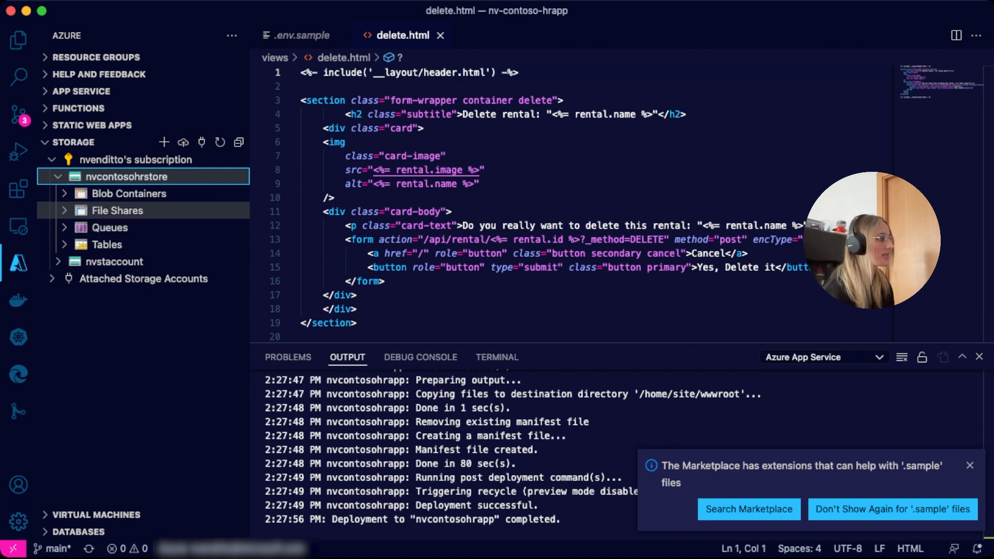
pyautogui.click(129, 193)
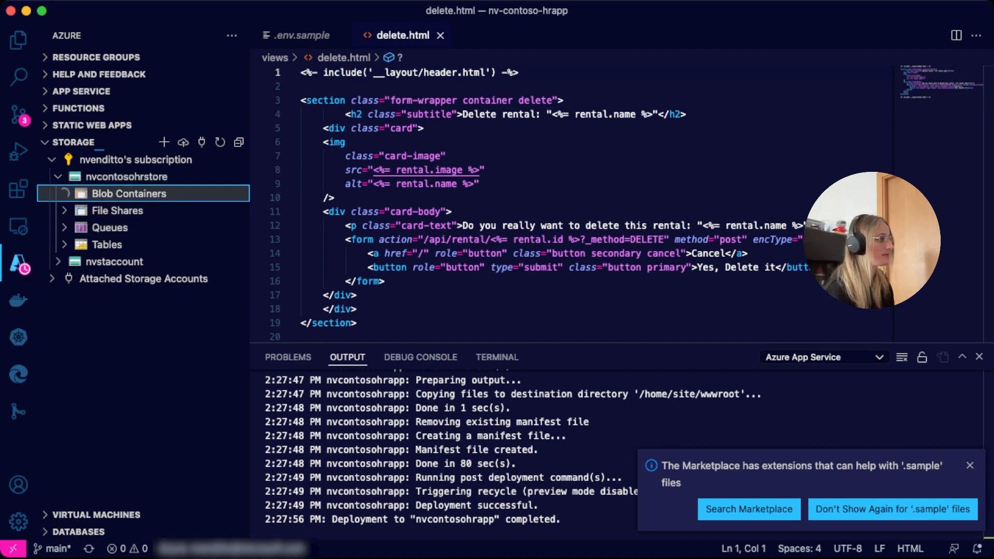
pyautogui.rightClick(129, 194)
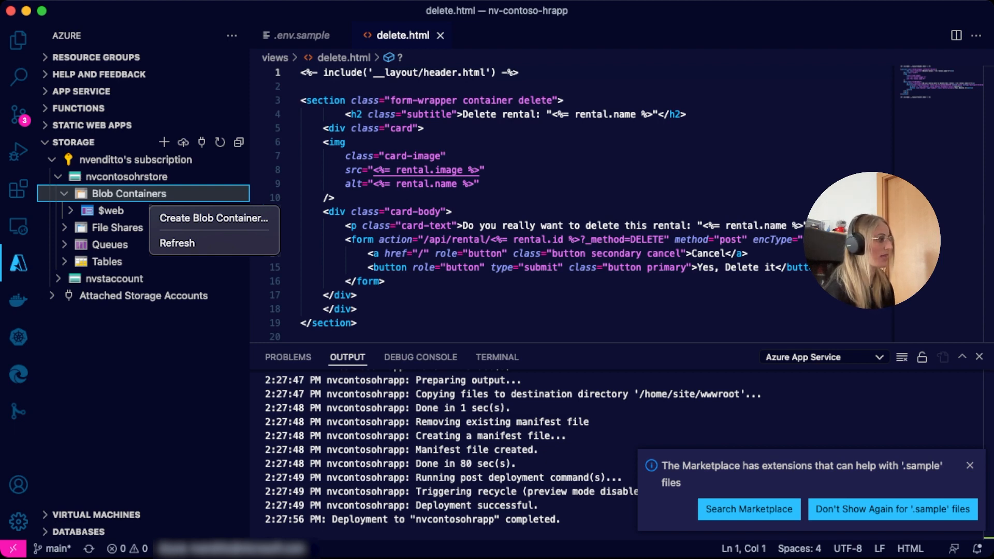
pyautogui.click(211, 219)
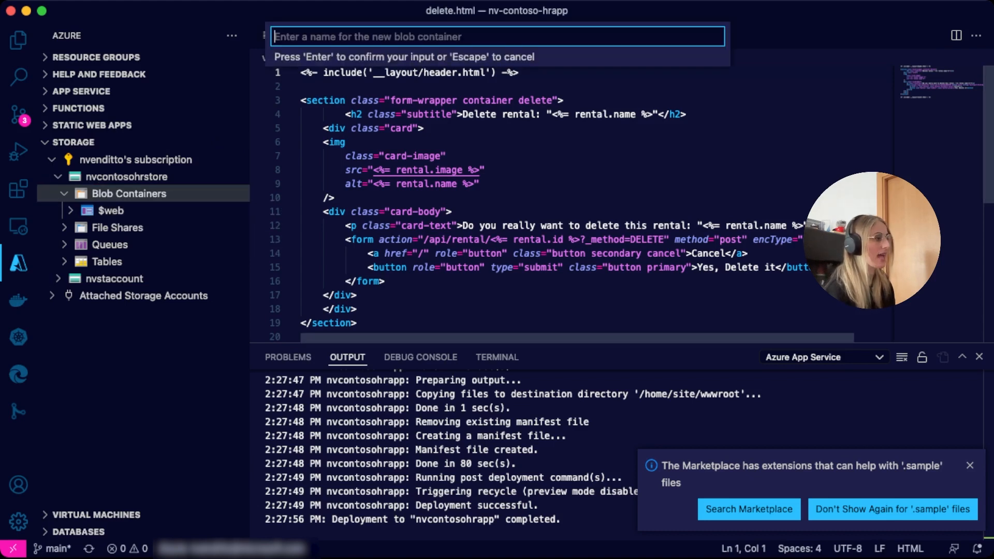
pyautogui.write('renta')
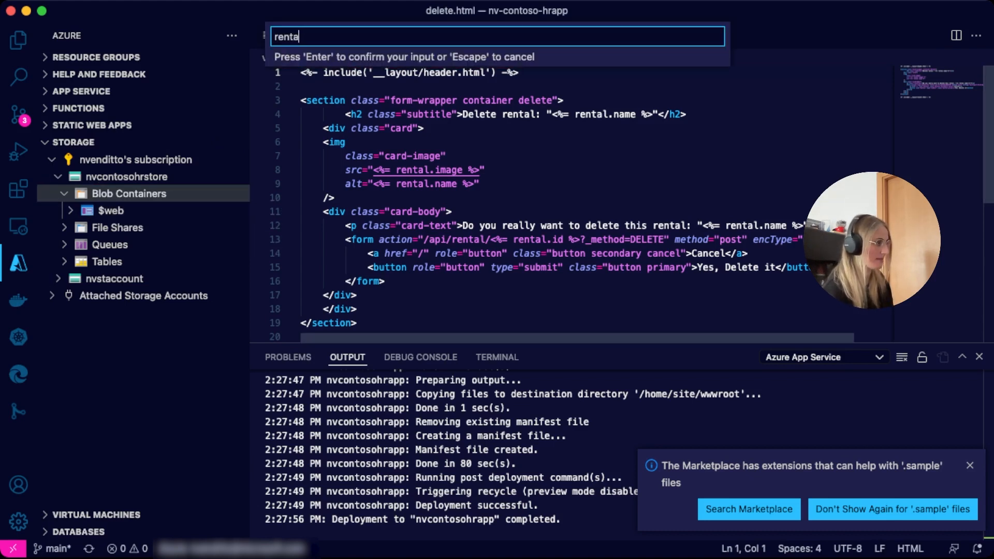
pyautogui.press('Return')
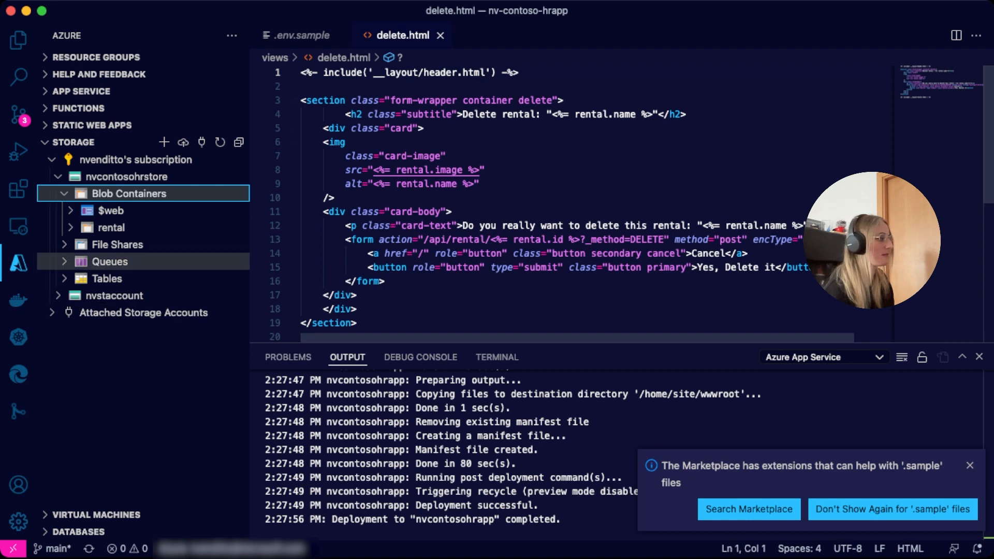
pyautogui.rightClick(137, 176)
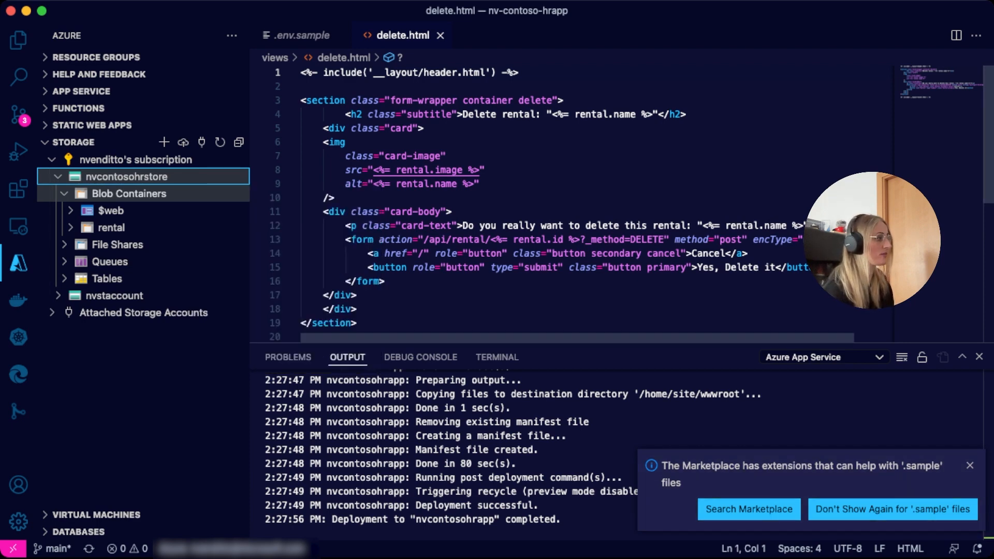
# View .env.sample, now showing the blob container setting rental.
pyautogui.click(17, 40)
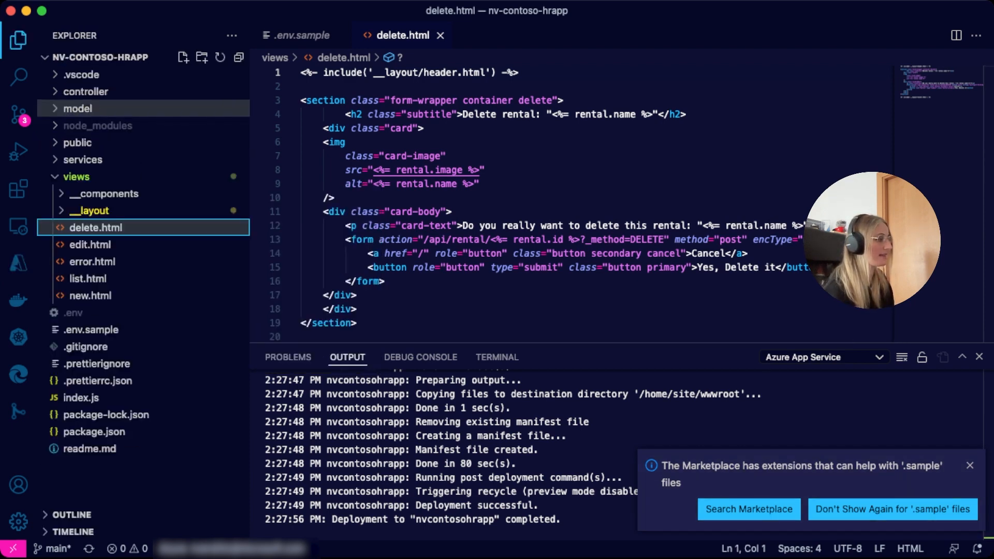
pyautogui.click(90, 330)
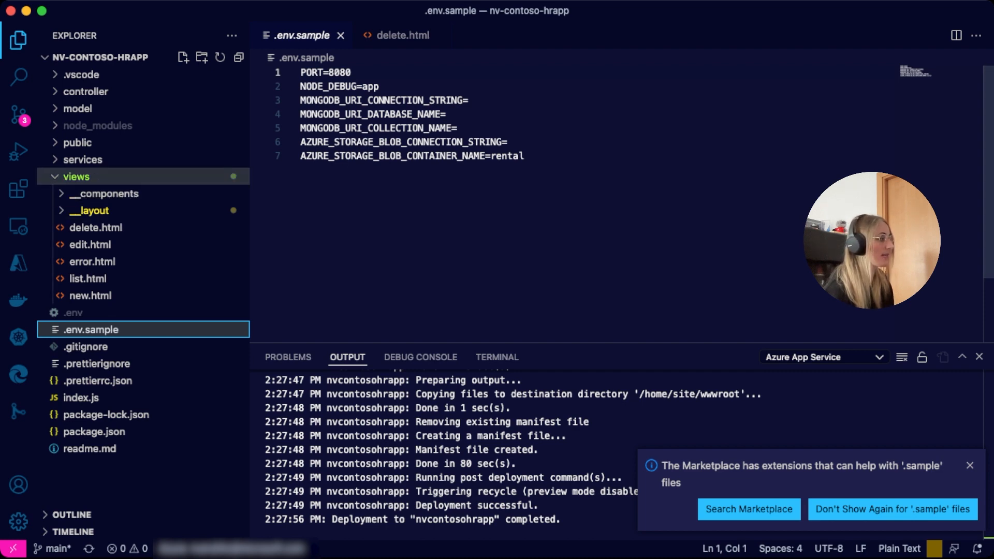
# Bring up actions for the App Service subscription containing nvcontosohrapp.
pyautogui.click(18, 263)
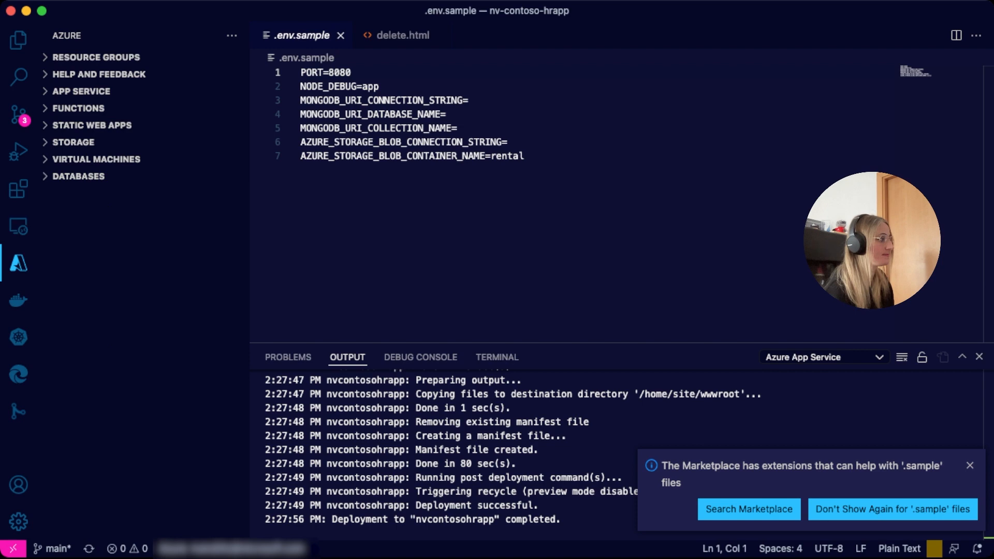
pyautogui.click(81, 91)
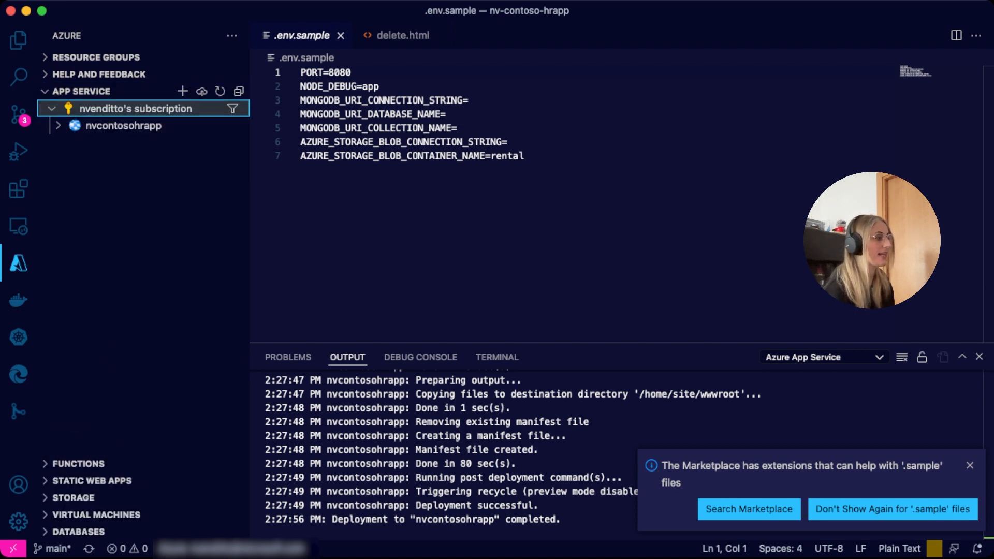
pyautogui.rightClick(136, 108)
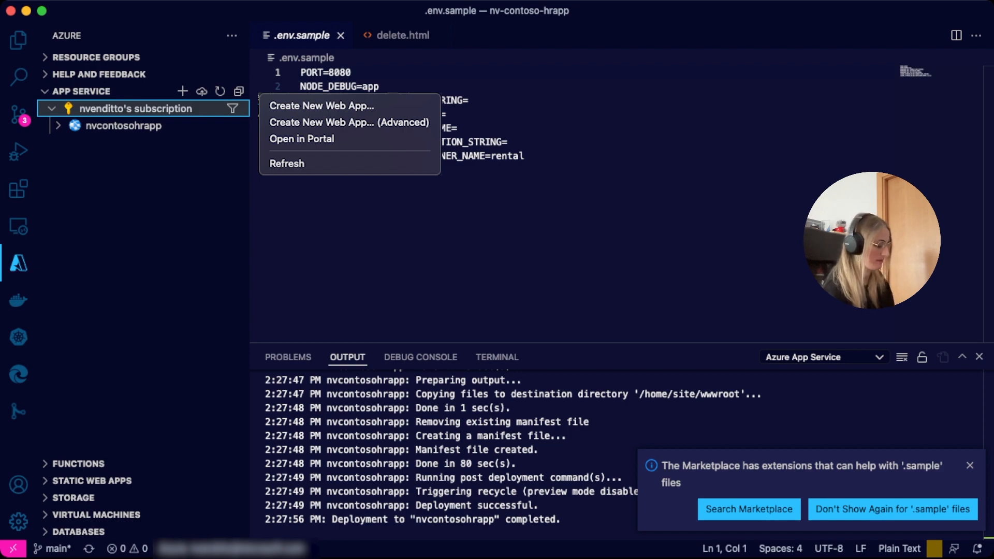
# View nvcontosohrapp in the Azure Portal and go to its Configuration settings.
pyautogui.click(301, 139)
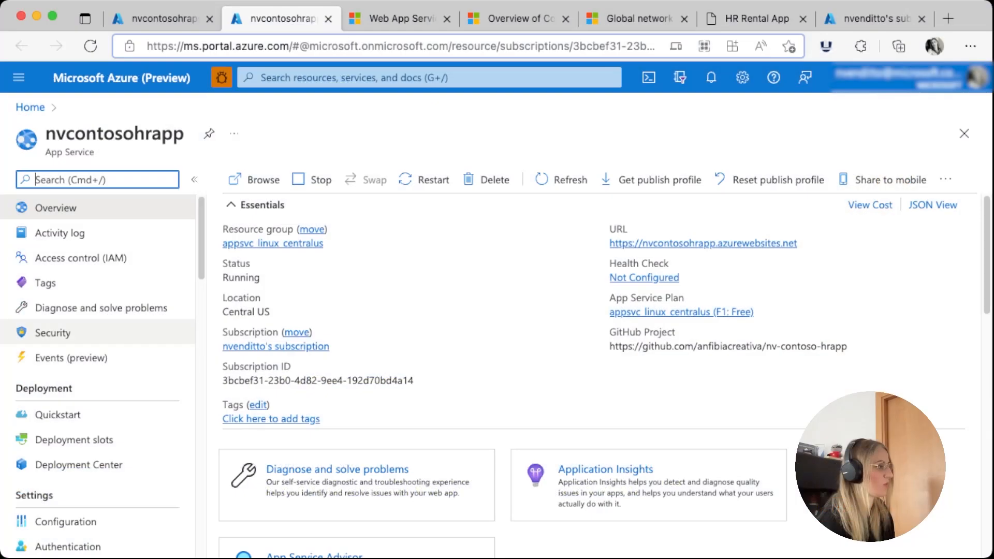
pyautogui.scroll(-3)
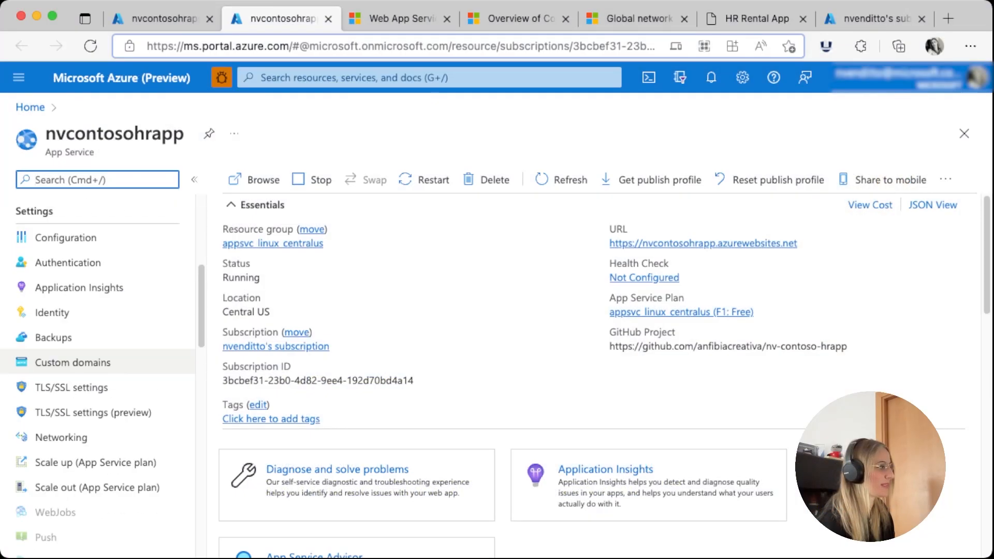
pyautogui.scroll(3)
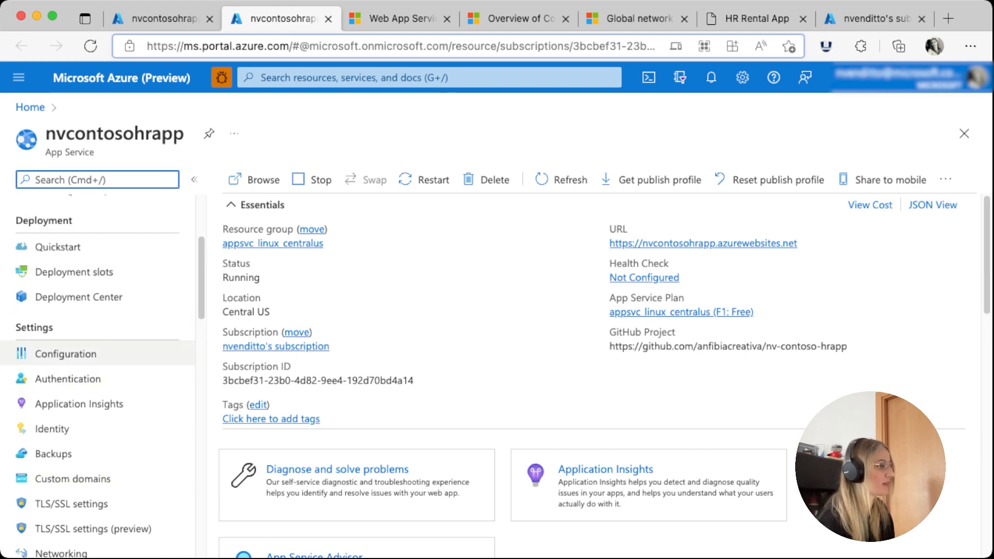
pyautogui.click(66, 354)
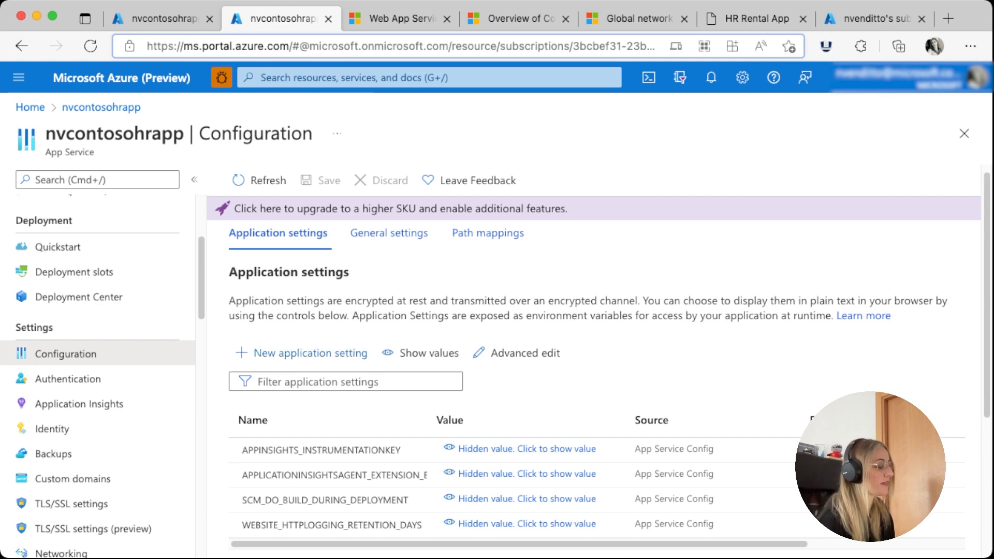
# Start a new application setting named MONGODB_URI_DATABASE_NAME, leaving slot-specific cleared.
pyautogui.click(310, 353)
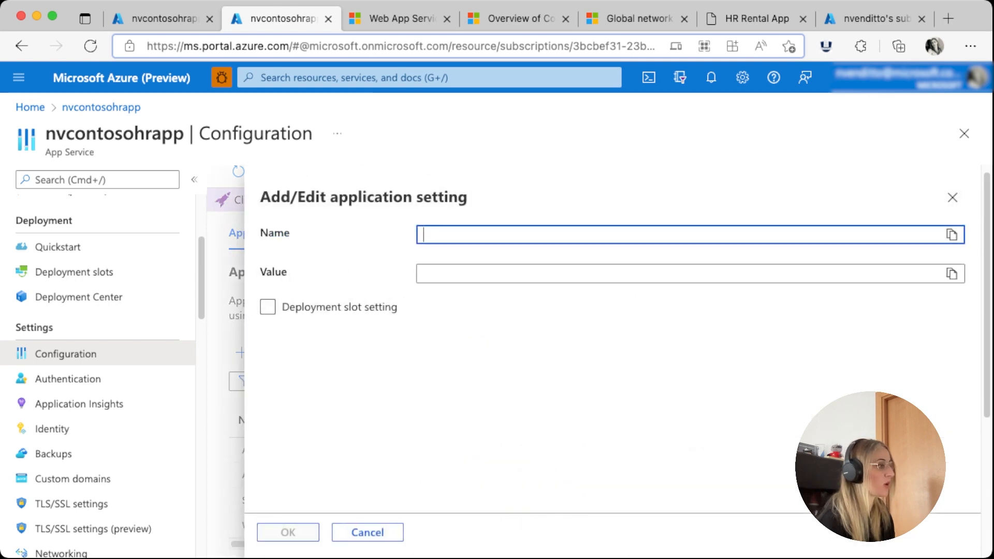
pyautogui.click(267, 306)
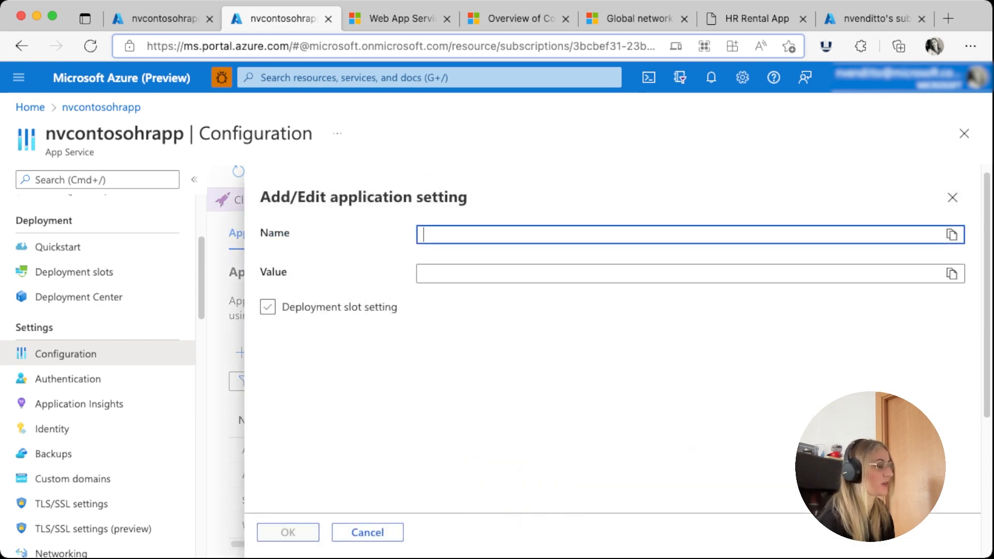
pyautogui.click(268, 306)
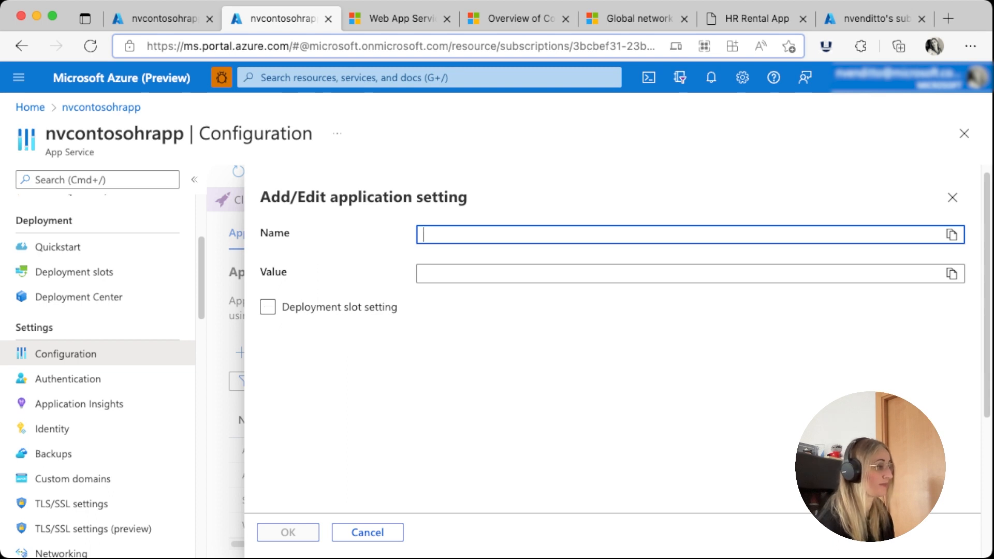
pyautogui.click(267, 307)
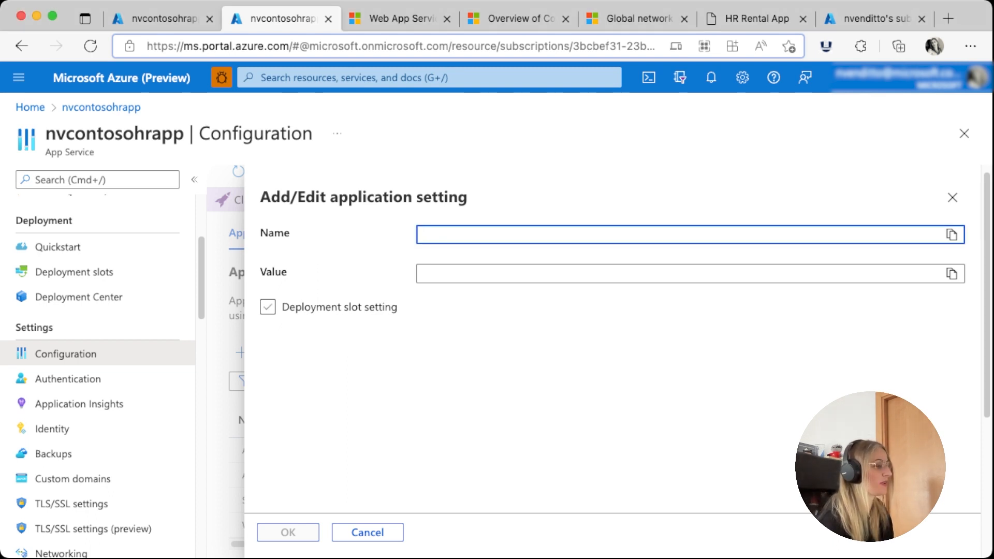
pyautogui.click(267, 307)
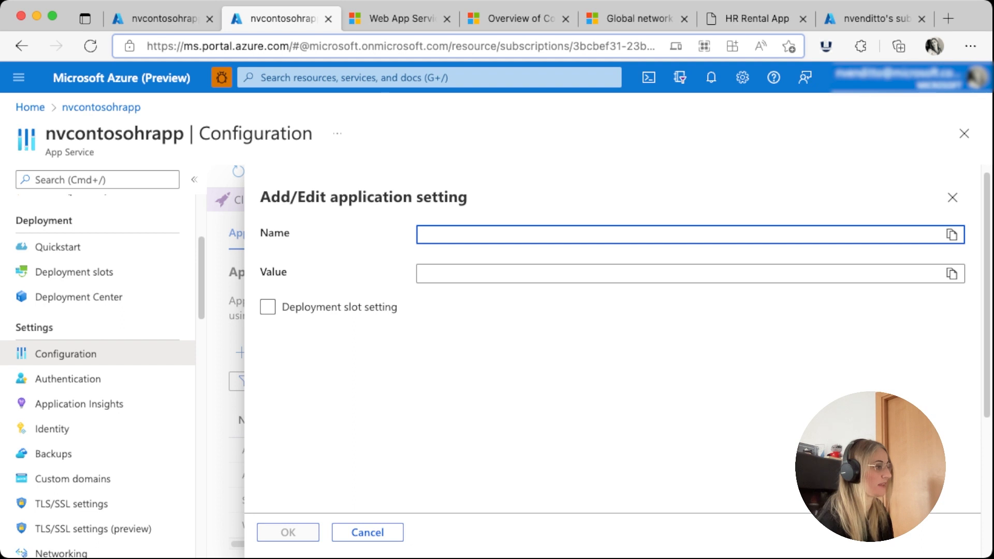
pyautogui.write('MONGODB_URI_DATABASE_NAME')
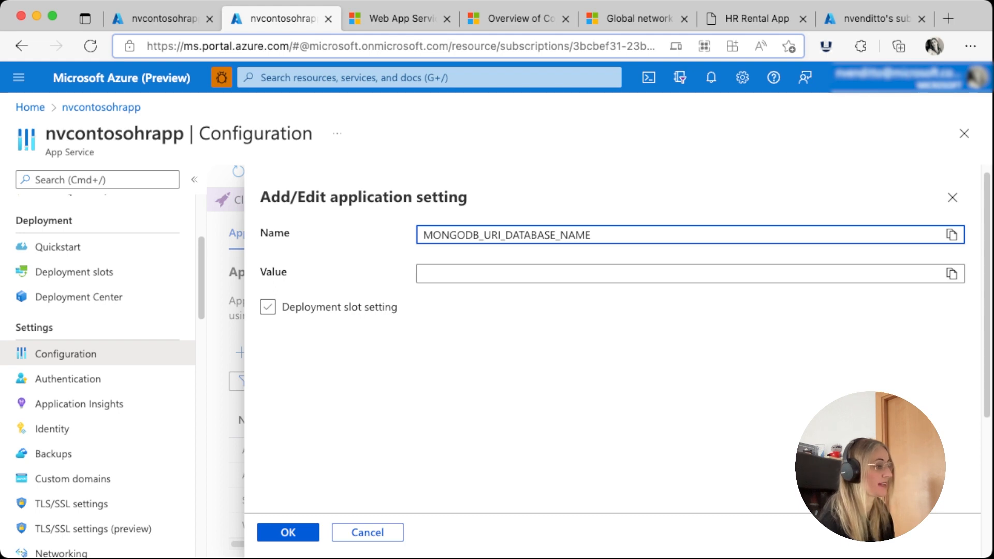
# Give the setting the value nvcontosoappdb and confirm it.
pyautogui.click(267, 306)
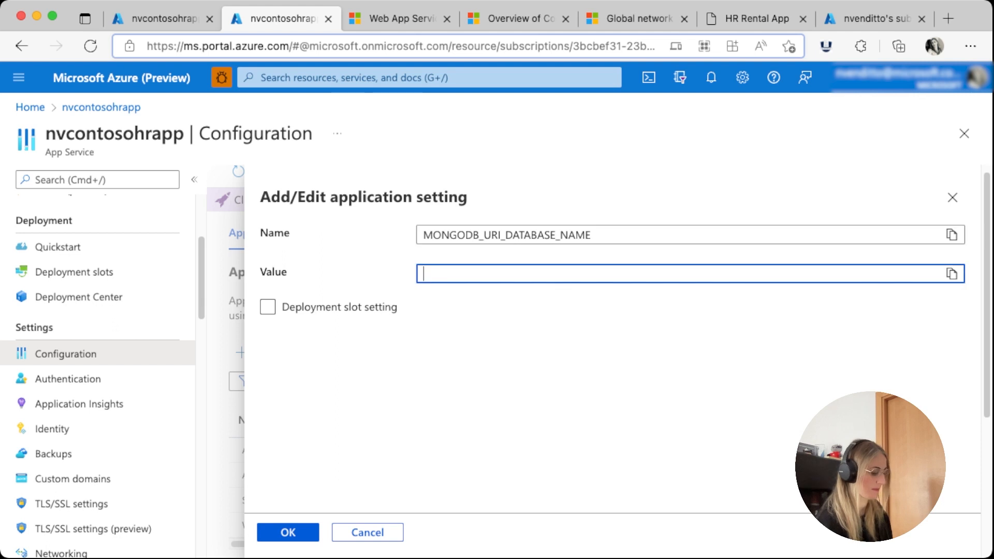
pyautogui.write('nvcontoso')
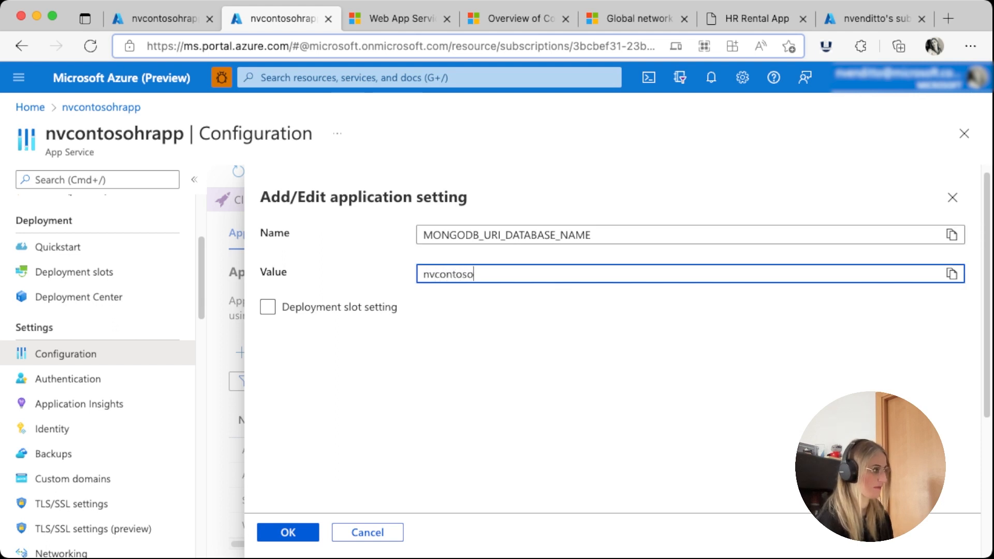
pyautogui.write('appdb')
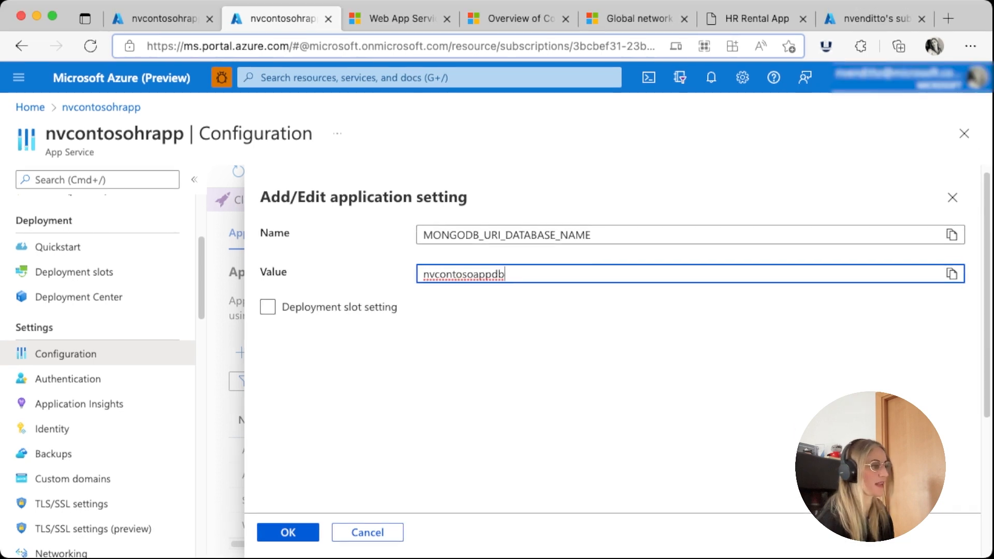
pyautogui.click(286, 532)
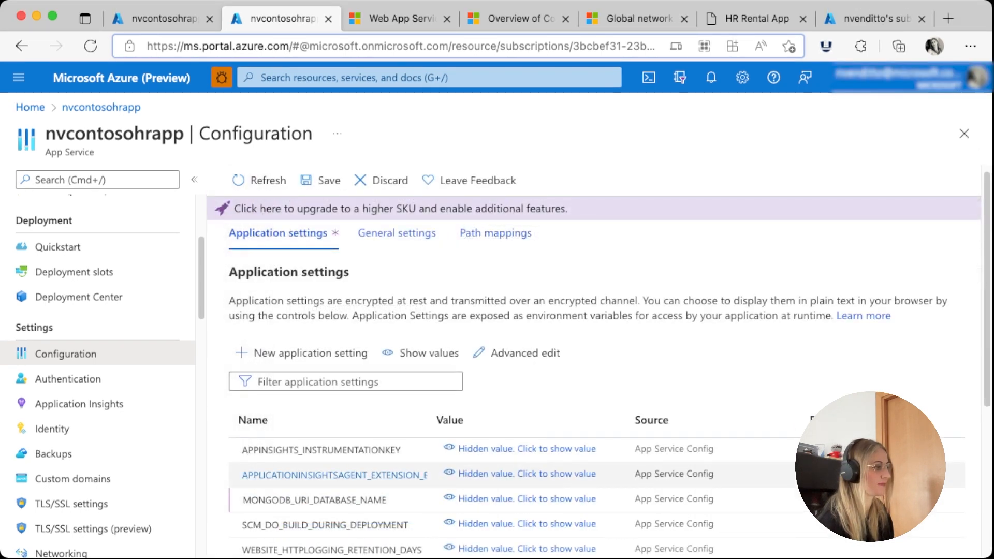
# Save the application settings and continue despite the app restart.
pyautogui.scroll(-3)
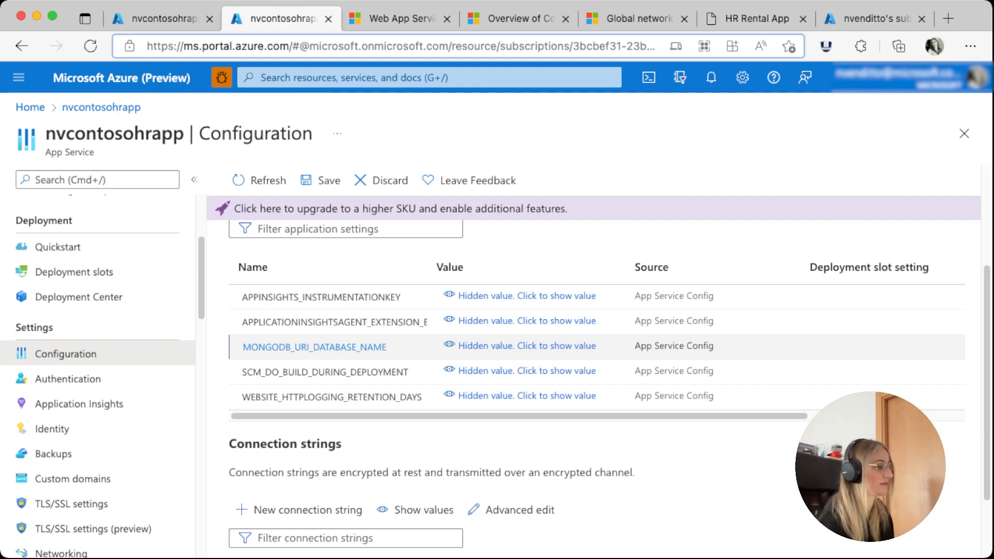
pyautogui.scroll(-3)
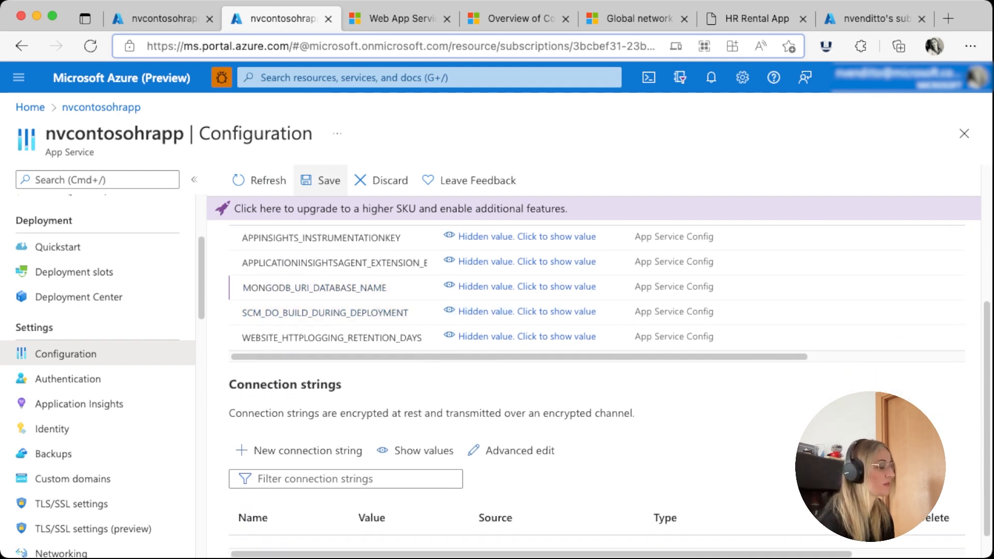
pyautogui.click(320, 180)
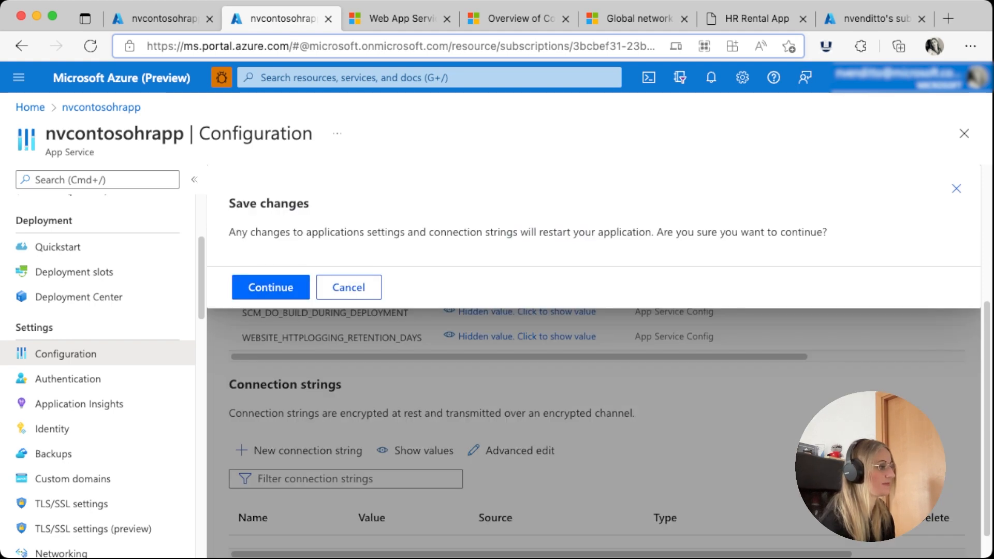
pyautogui.click(271, 286)
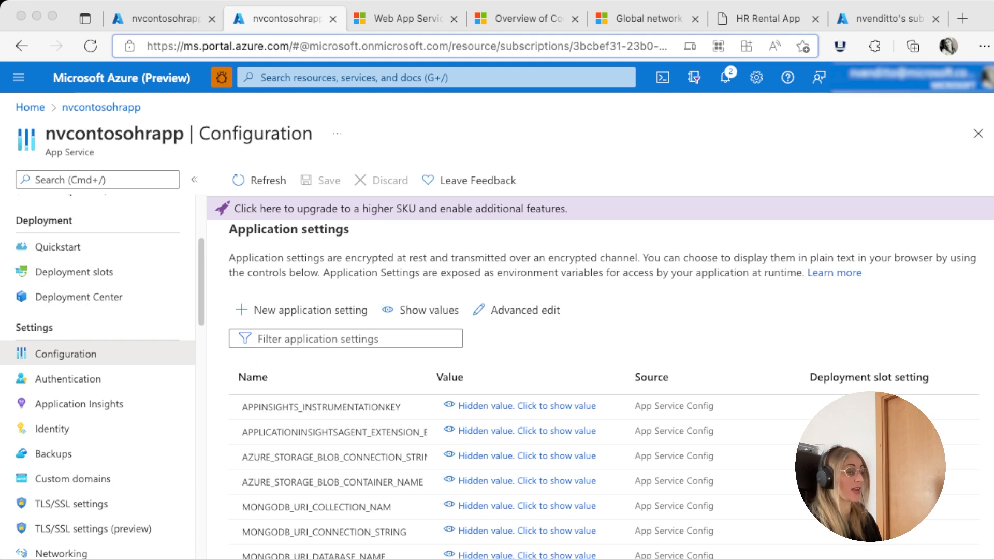
# Follow the GitHub link from deployment settings to the nv-contoso-hrapp repository's Actions page.
pyautogui.scroll(3)
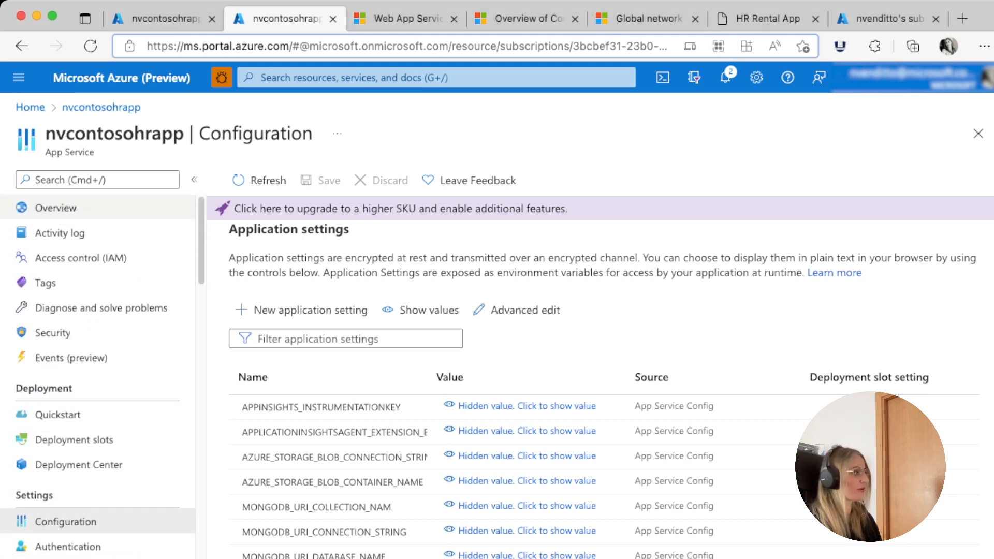
pyautogui.click(56, 207)
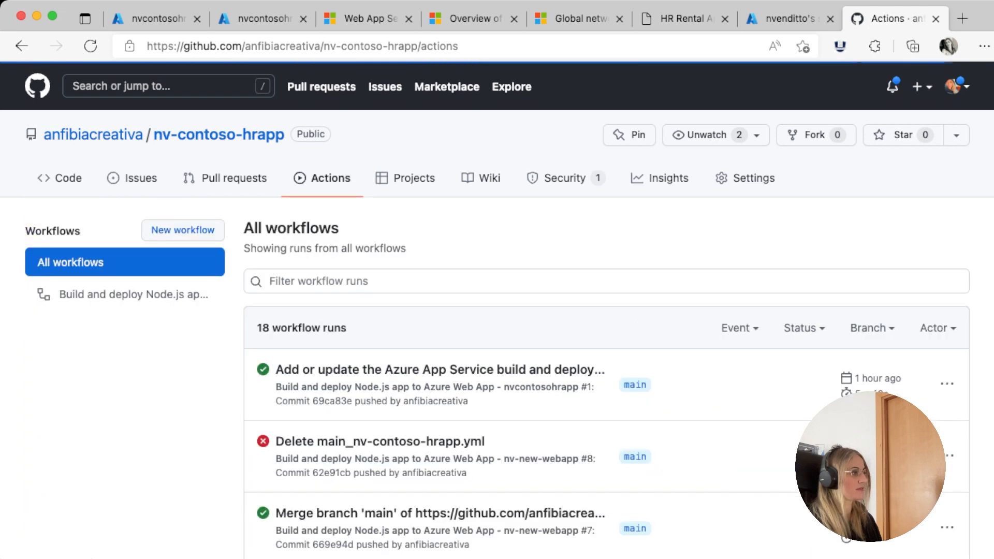
# Filter to the Build and deploy Node.js workflow and run it manually on branch main.
pyautogui.click(124, 293)
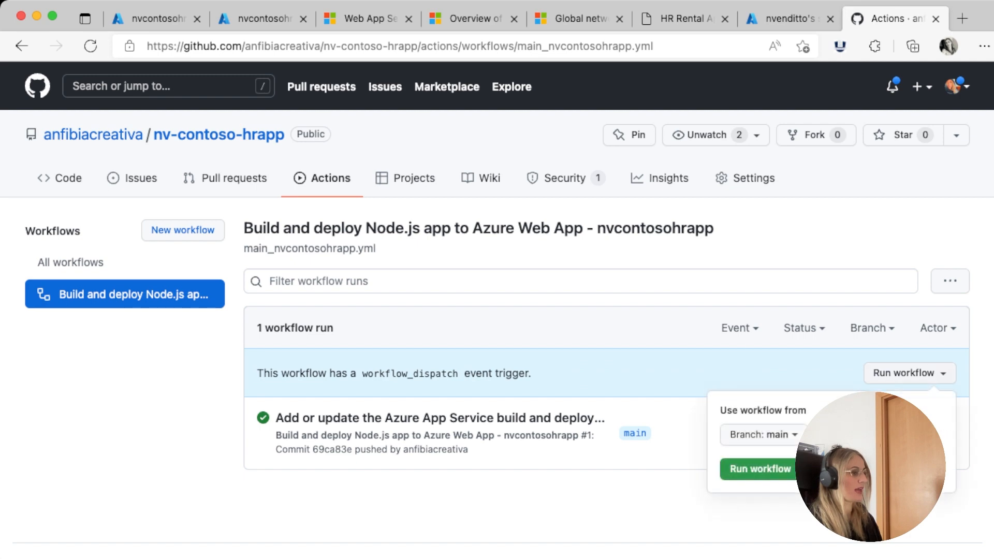
pyautogui.click(758, 469)
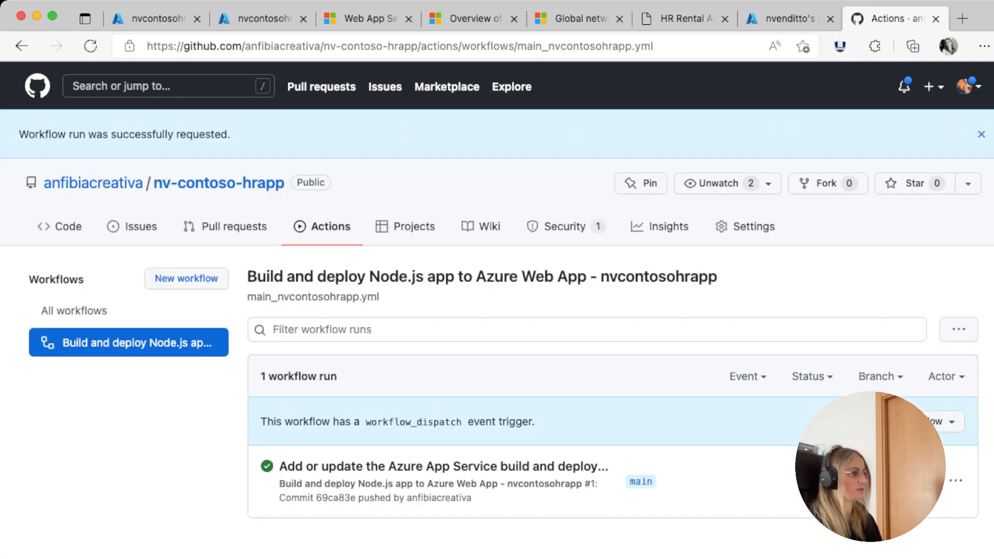
pyautogui.scroll(-3)
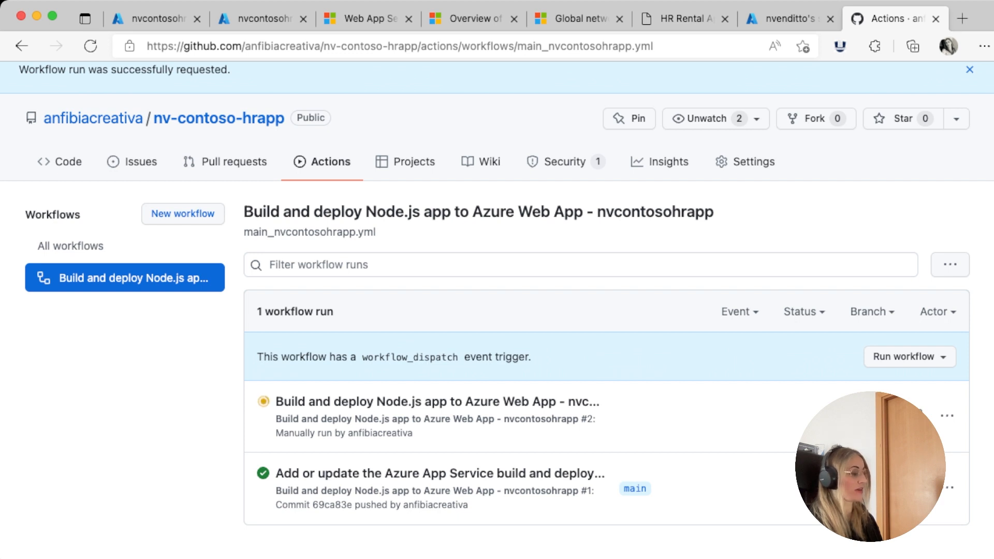
pyautogui.moveTo(434, 402)
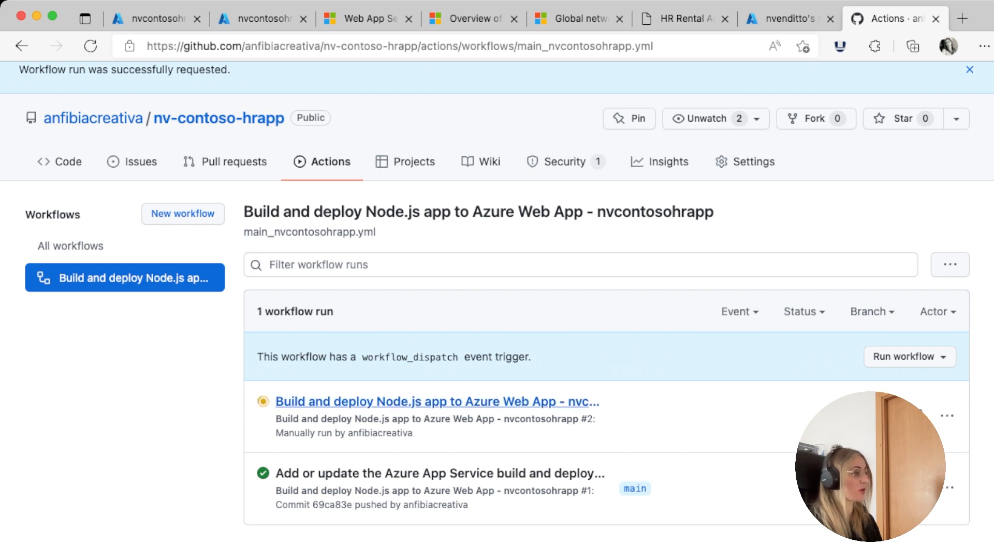
# Watch run #2 until build and deploy succeed, then go to the deployed HR Rental App.
pyautogui.click(436, 402)
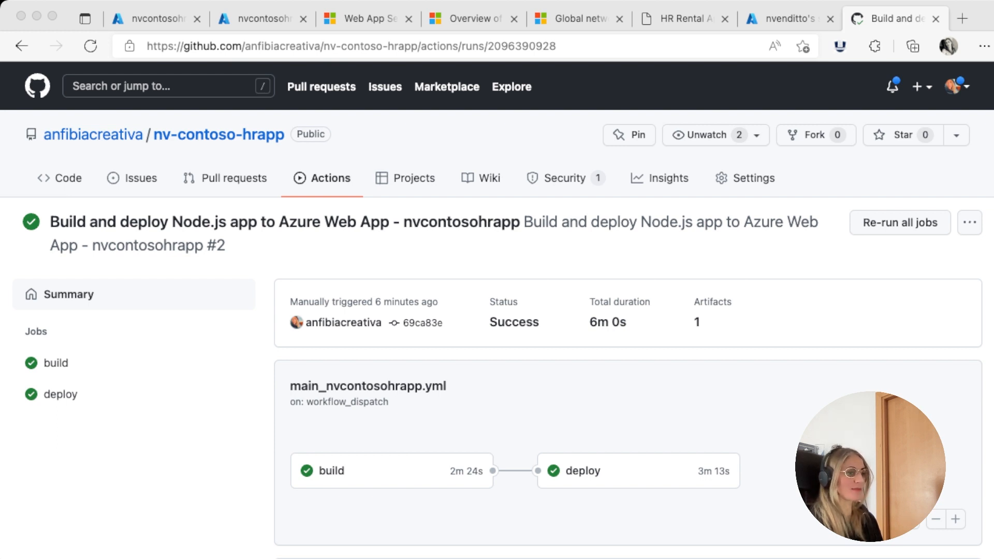
pyautogui.click(684, 19)
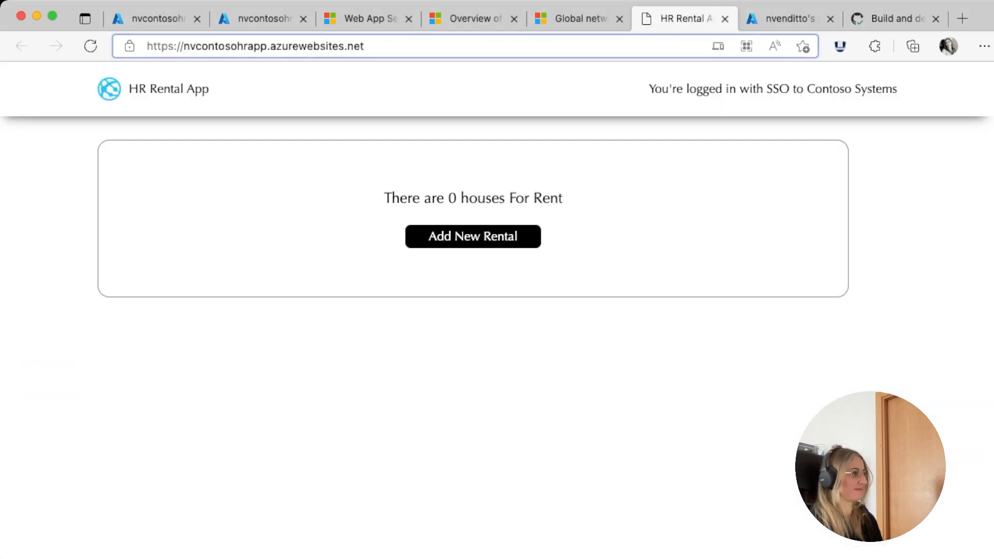
# Start a new rental named Rental1 with a Lorem ipsum description.
pyautogui.click(473, 236)
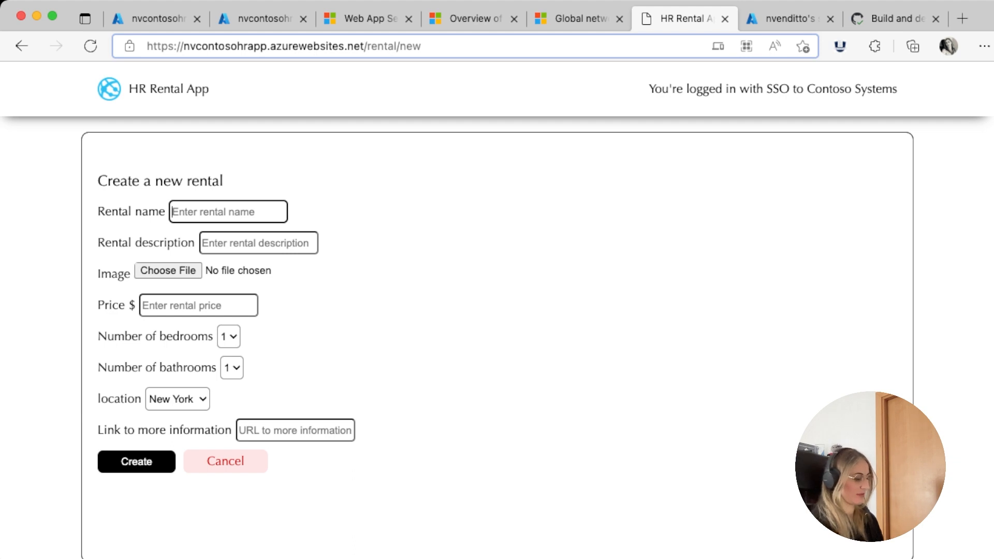
pyautogui.write('Rental')
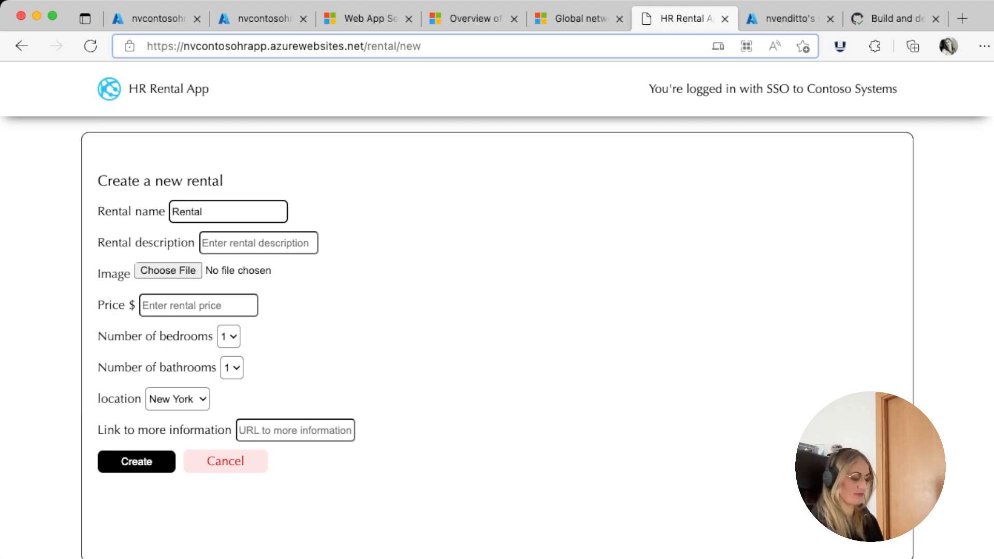
pyautogui.write('1')
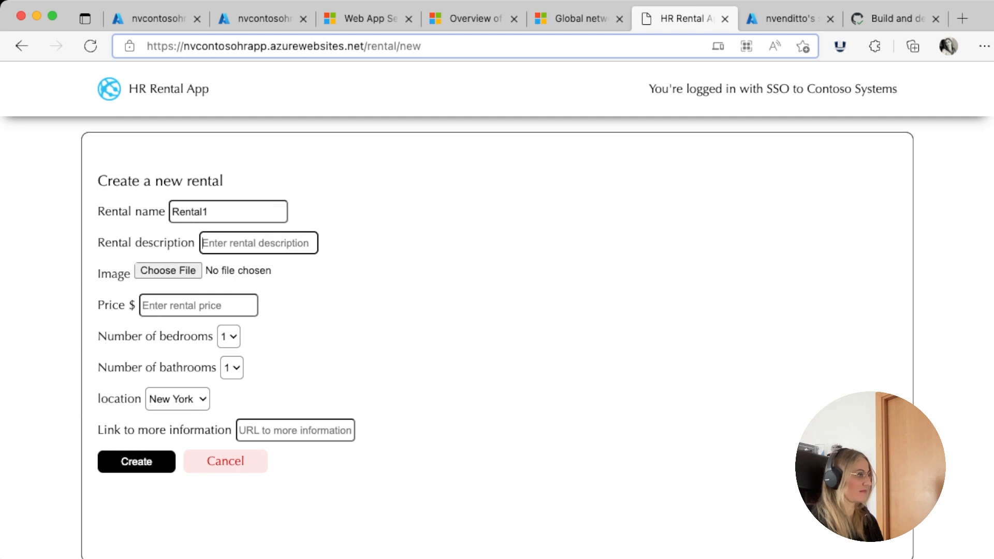
pyautogui.write('Lorem ipsum')
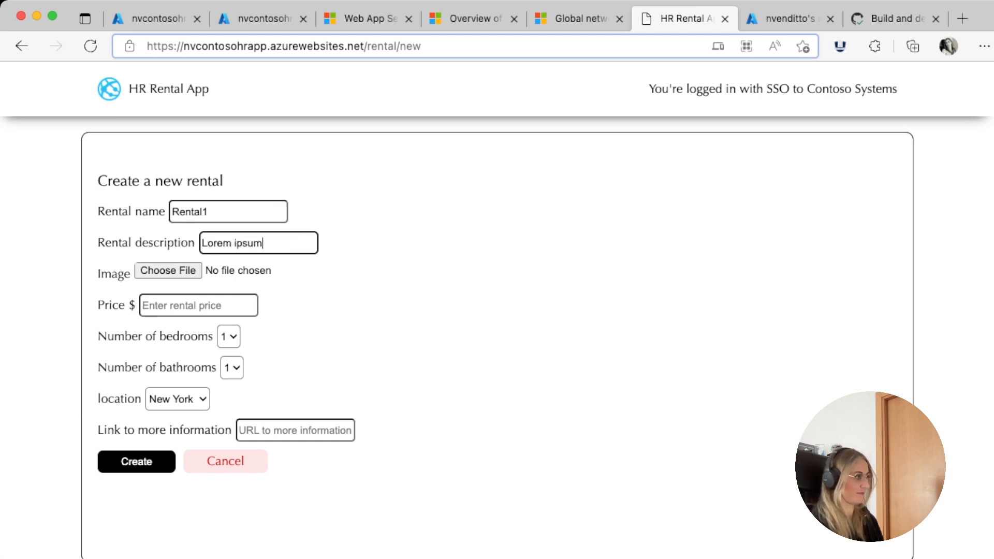
pyautogui.write('....')
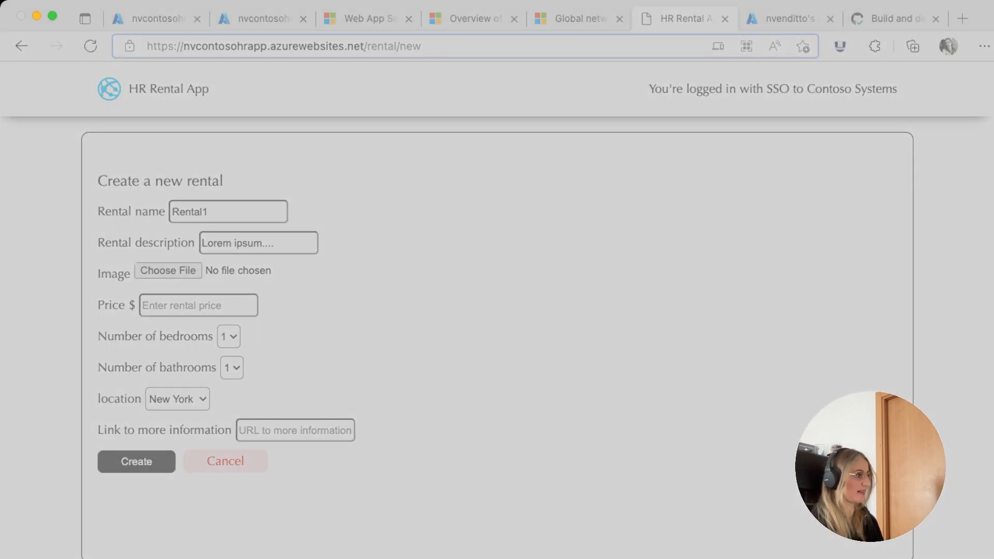
pyautogui.click(167, 270)
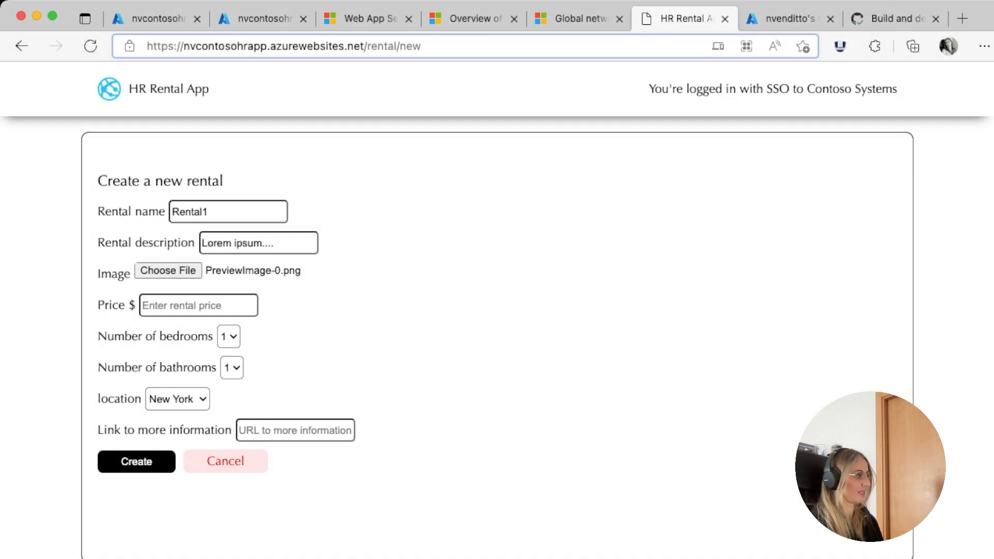
pyautogui.click(228, 335)
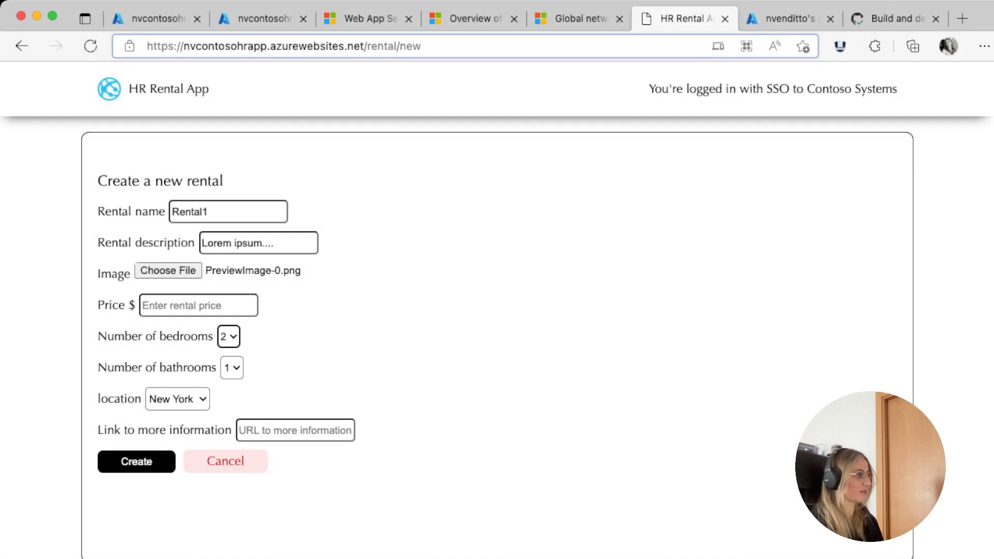
pyautogui.click(231, 367)
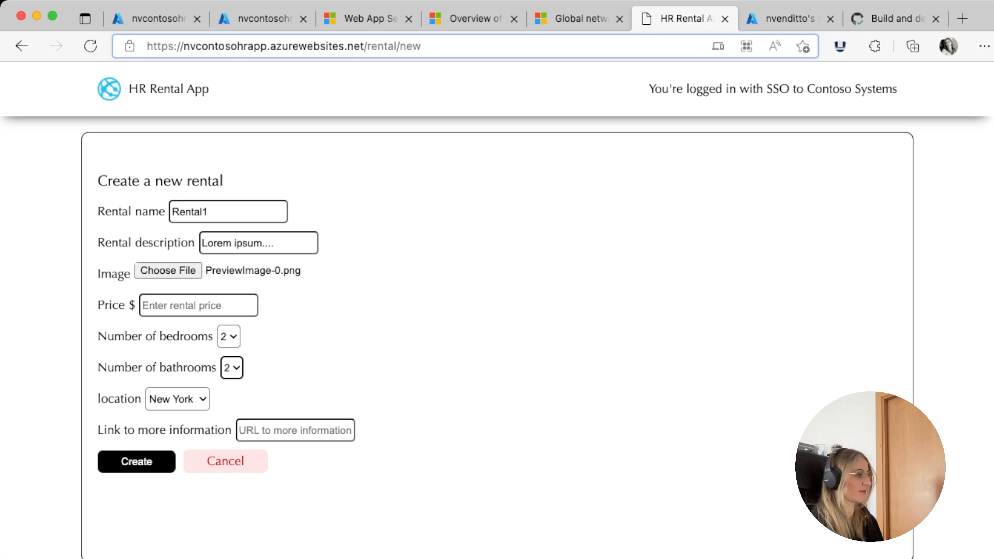
pyautogui.click(177, 398)
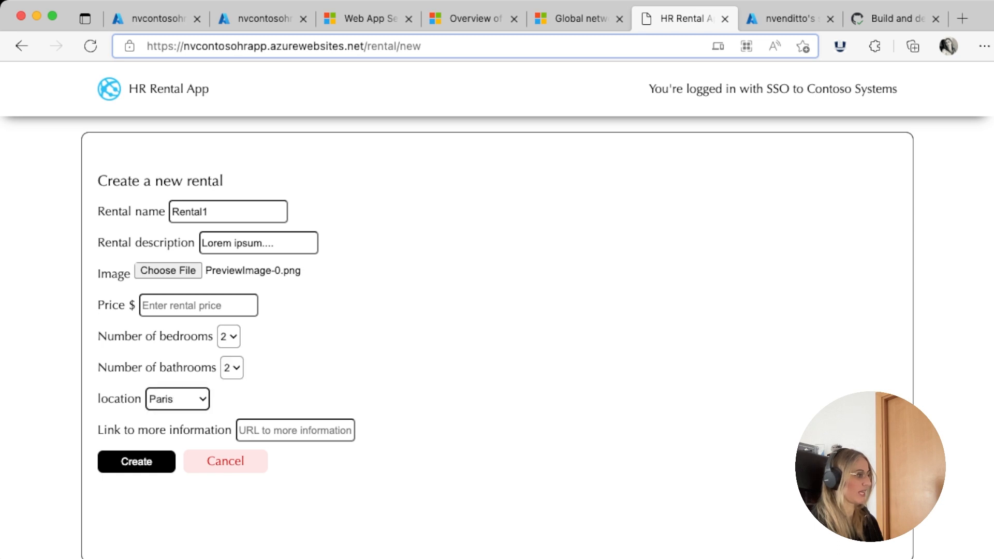
pyautogui.write('https://azure.microsoft.com')
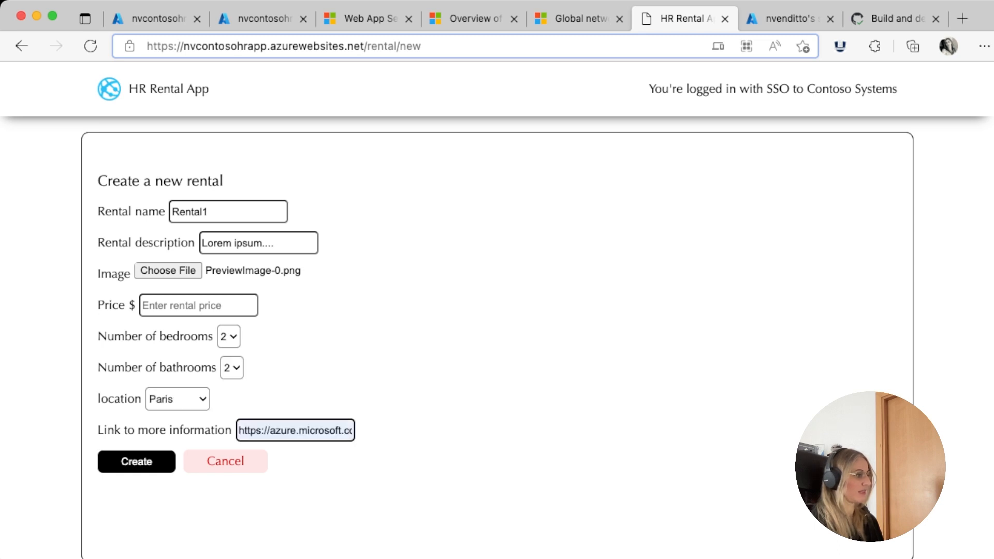
# Create the listing so Rental1 in Paris at $1,800.00 appears on the home page.
pyautogui.click(137, 461)
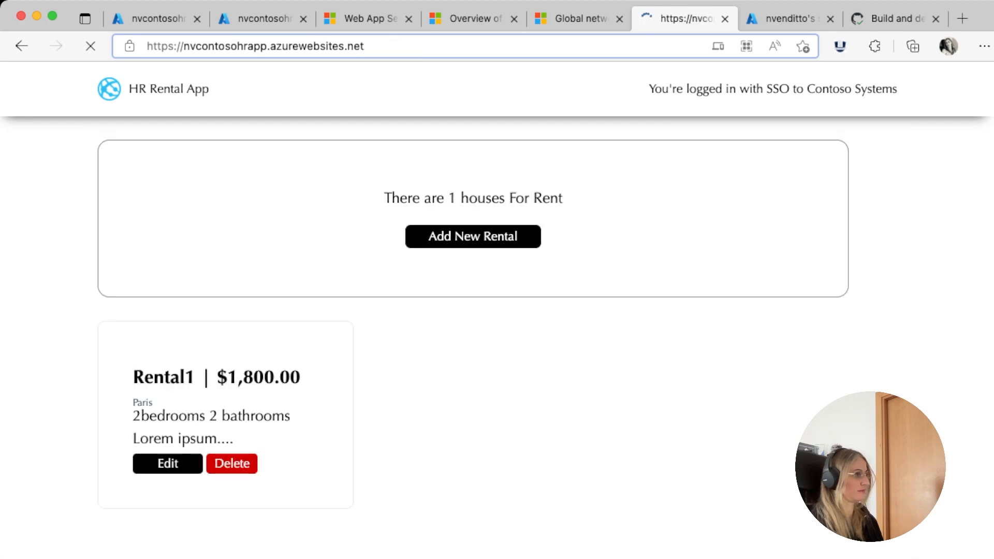
pyautogui.scroll(-3)
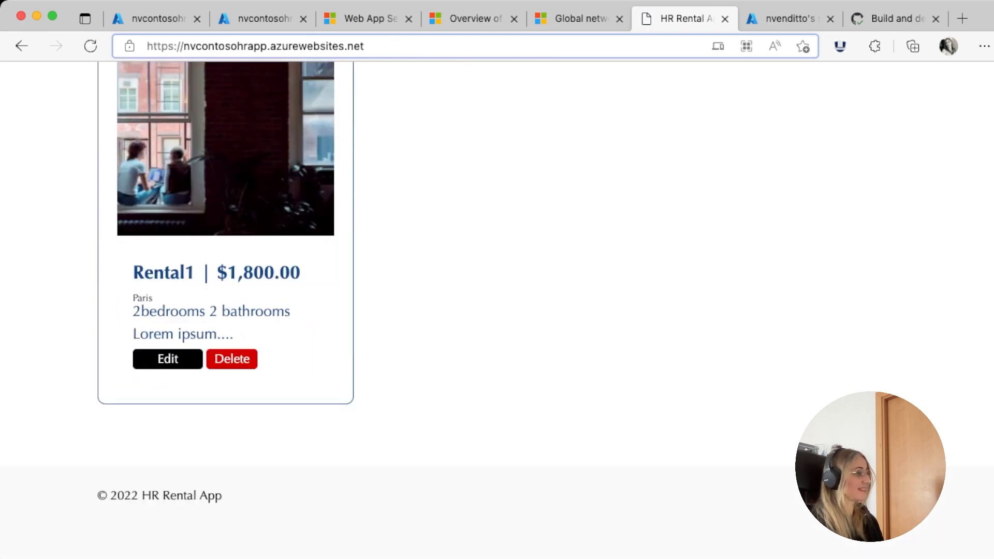
pyautogui.scroll(3)
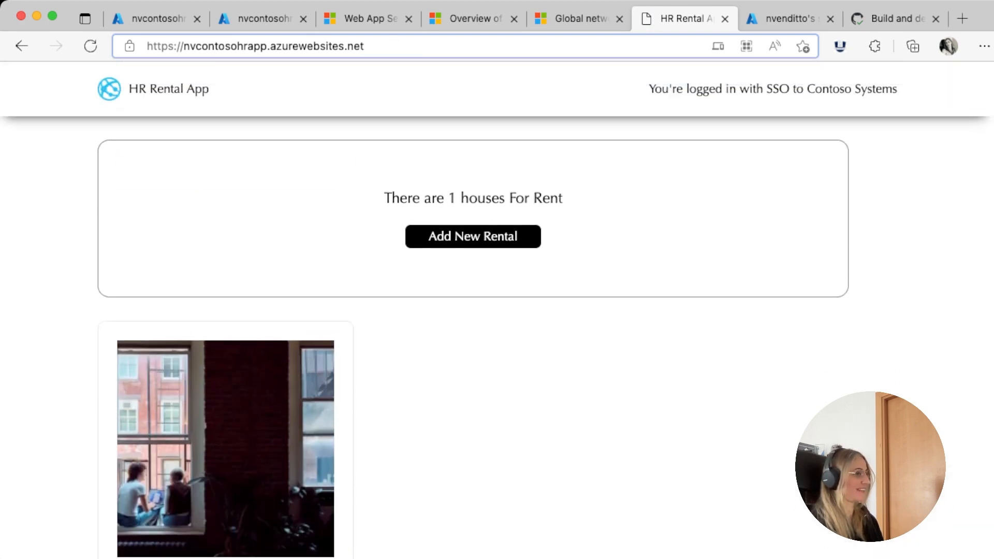